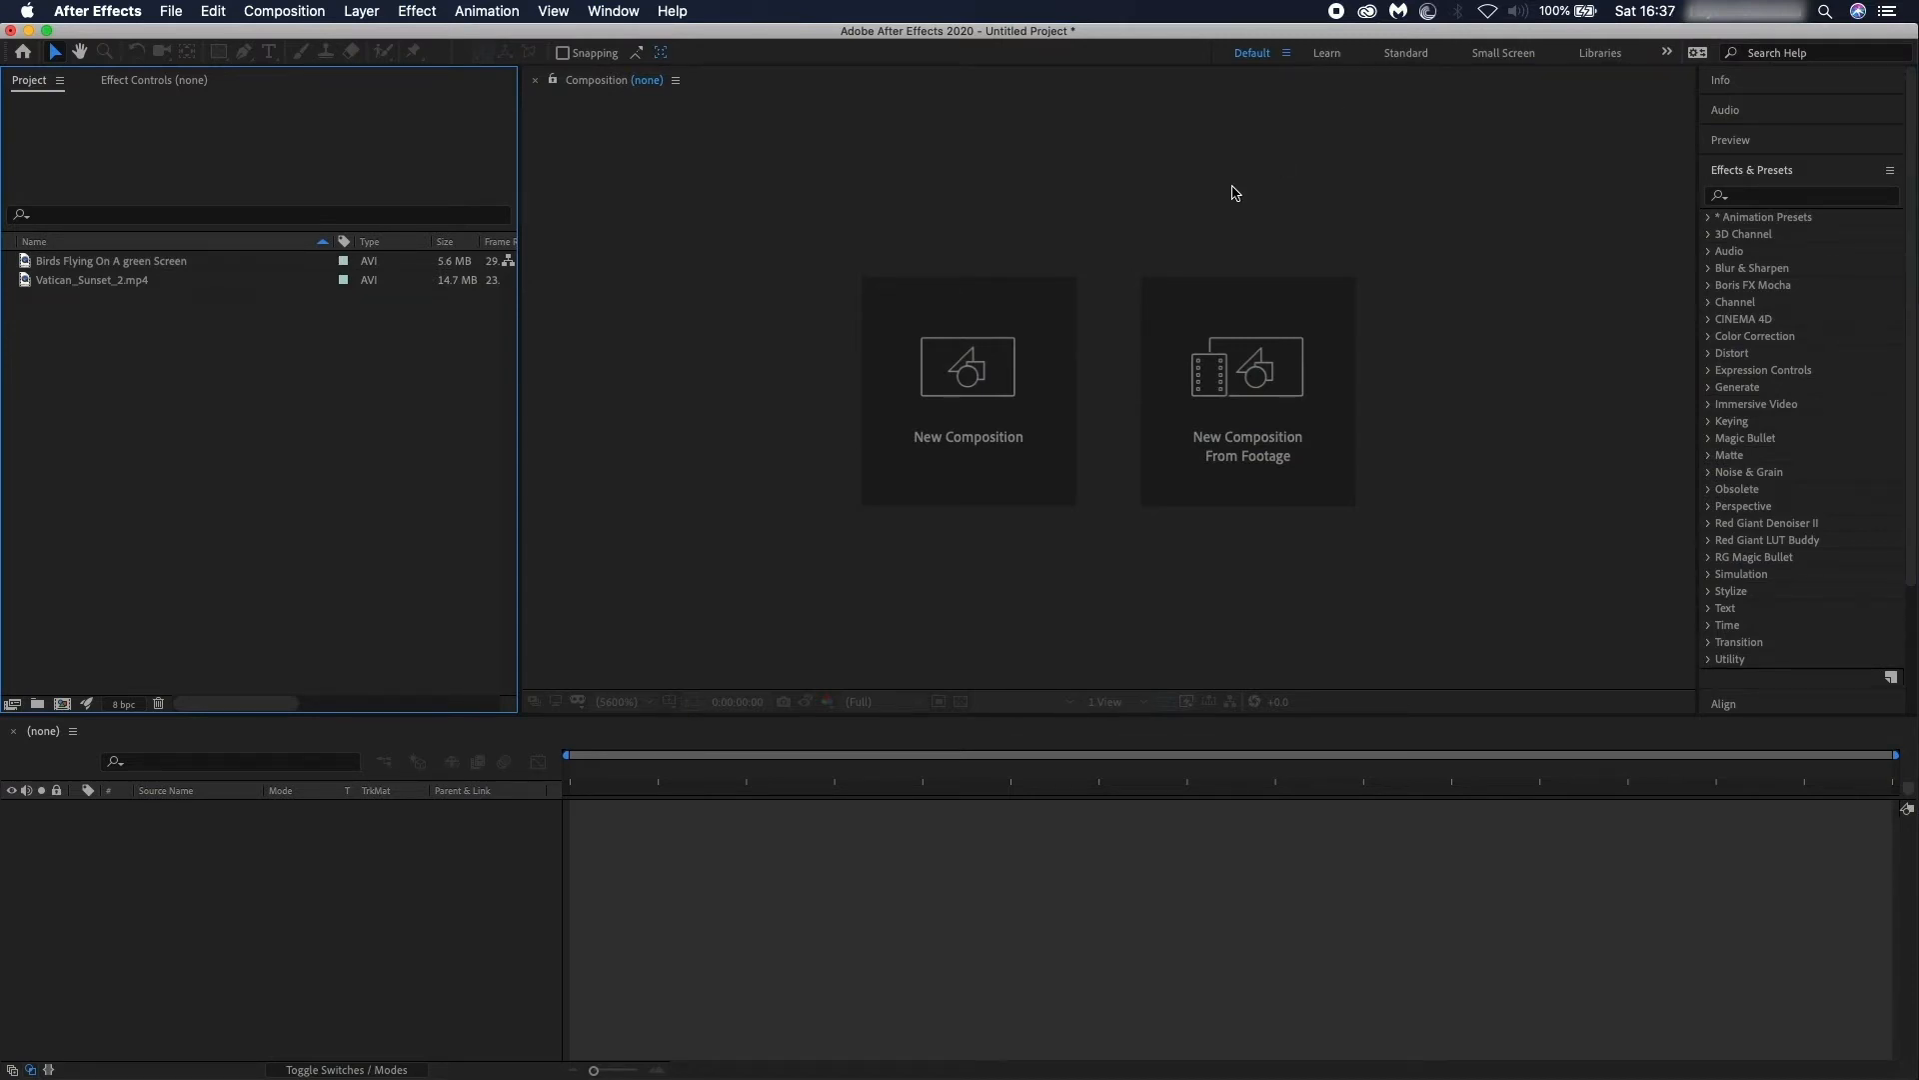
{"action": "mouse_move", "coordinate": [295, 403]}
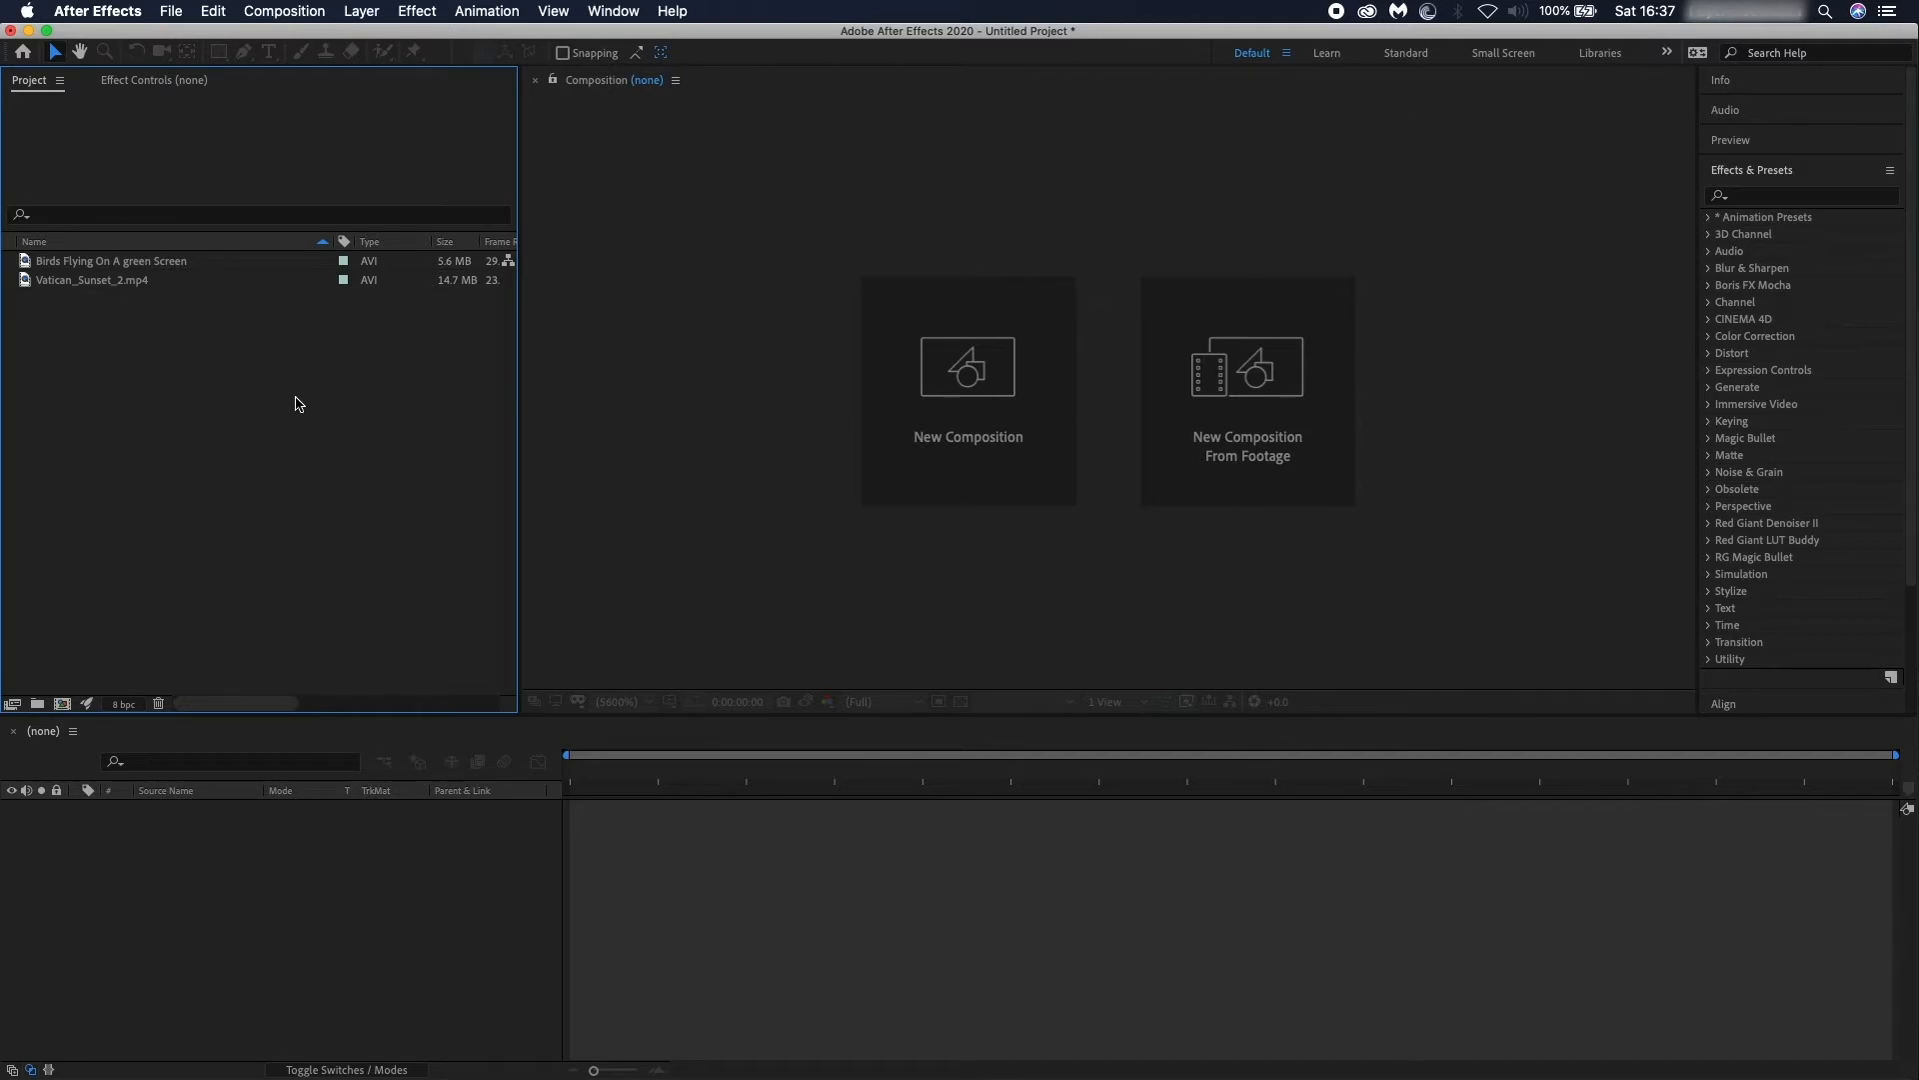
{"action": "mouse_move", "coordinate": [193, 373]}
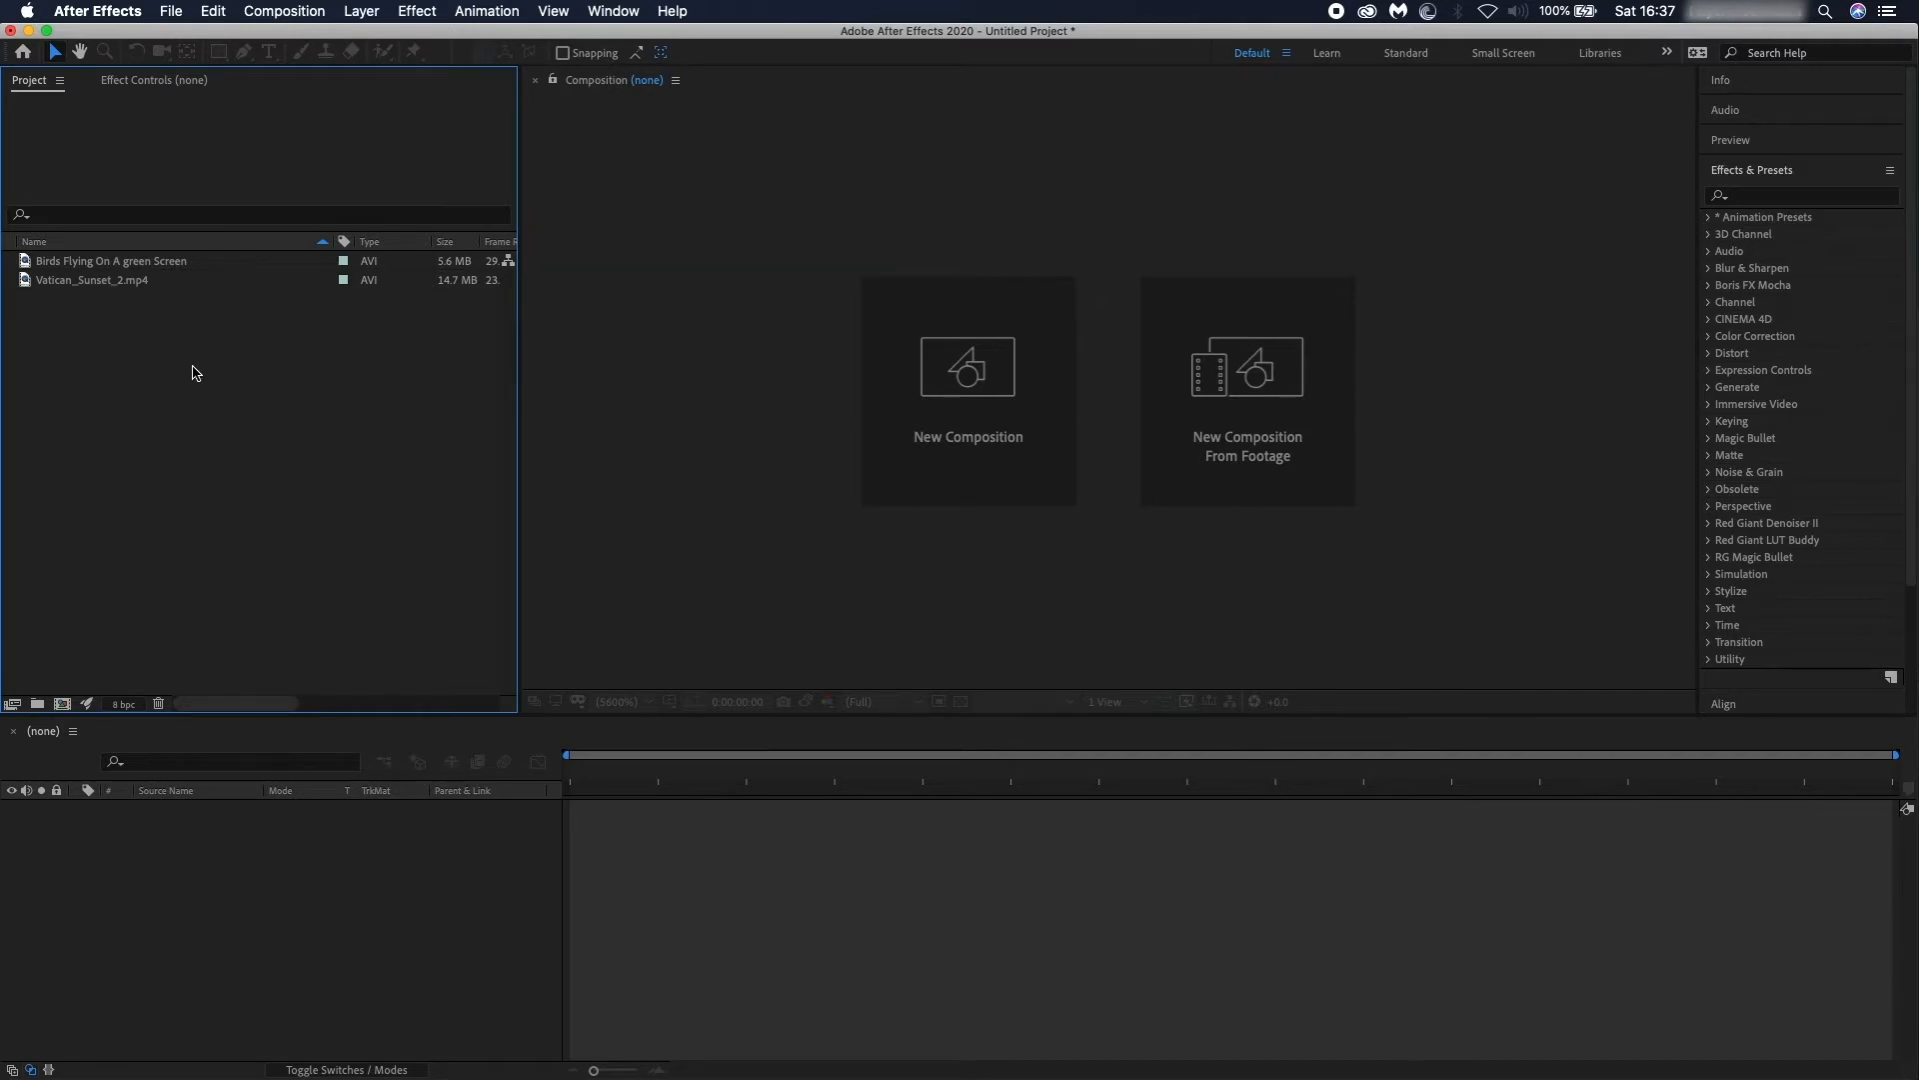
{"action": "mouse_move", "coordinate": [157, 290]}
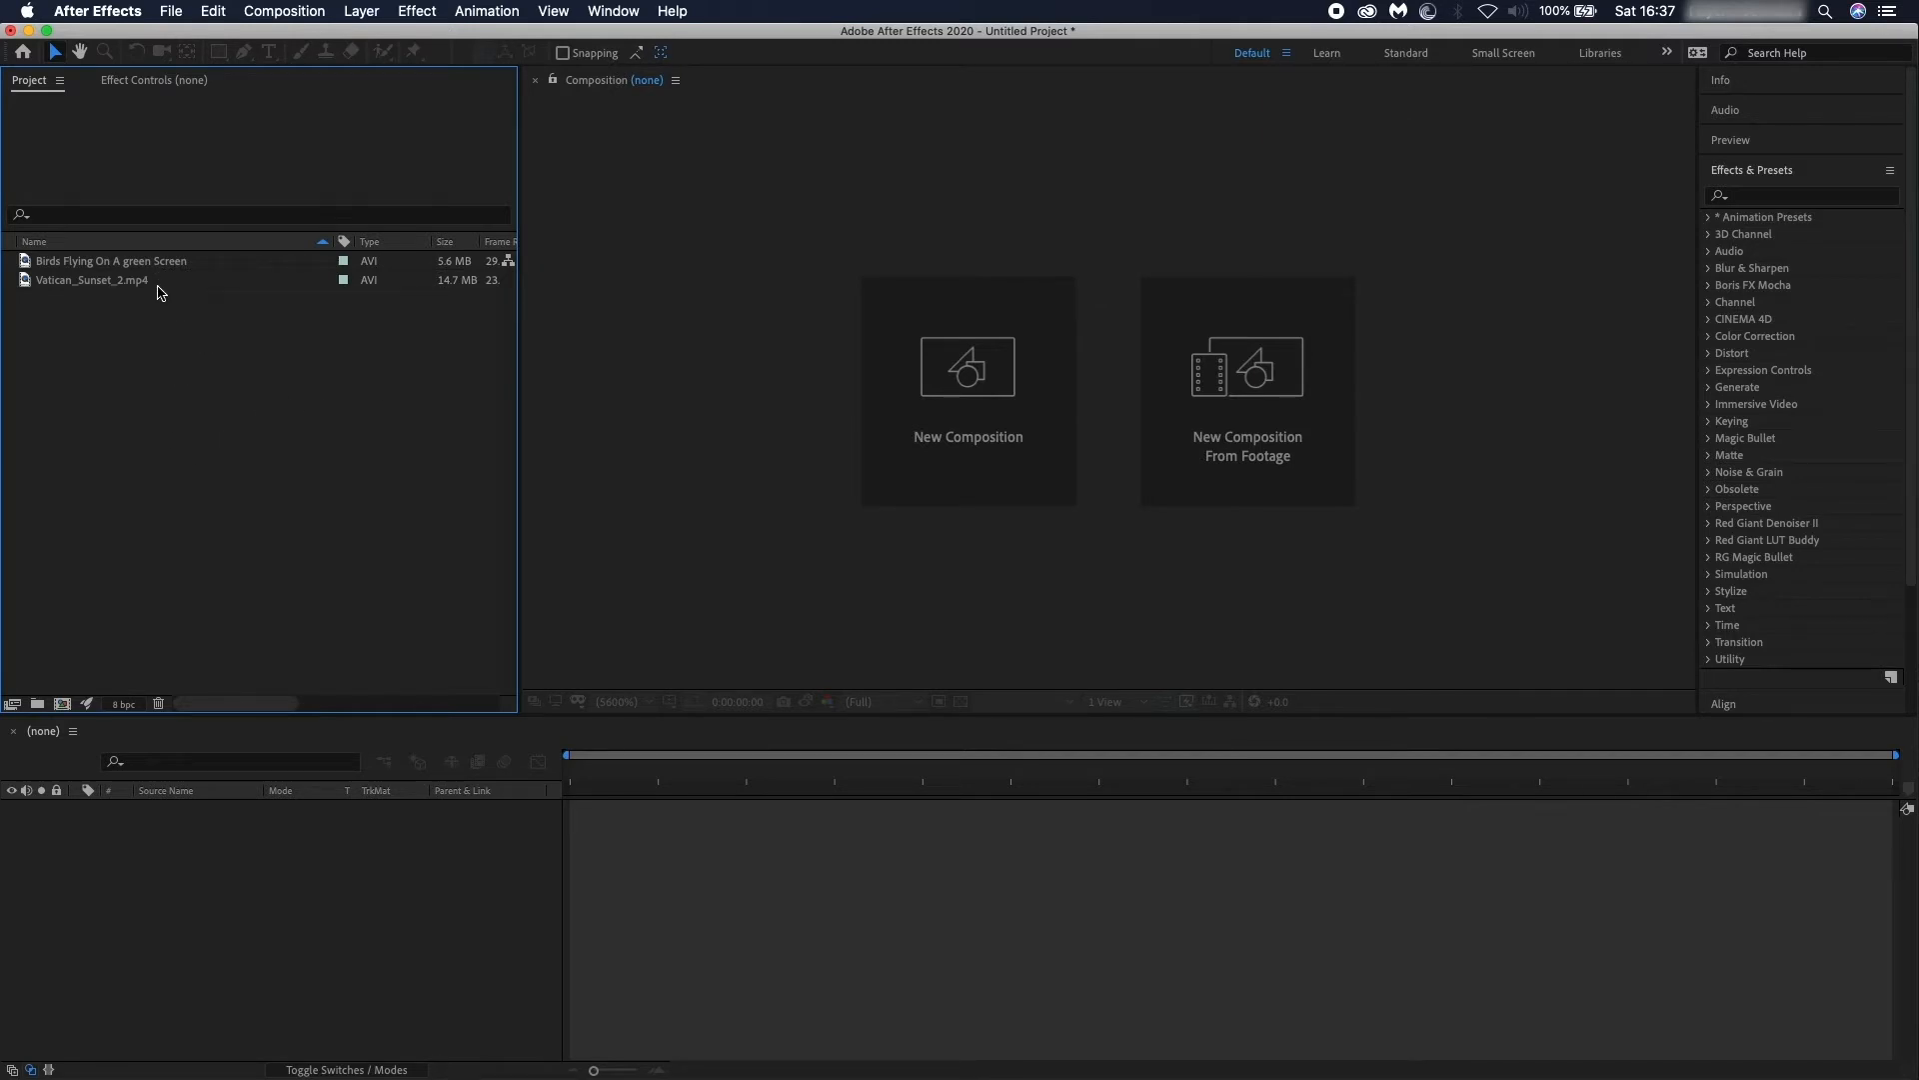
Open the Vatican sunset footage from the Project panel.
{"action": "double_click", "coordinate": [92, 279]}
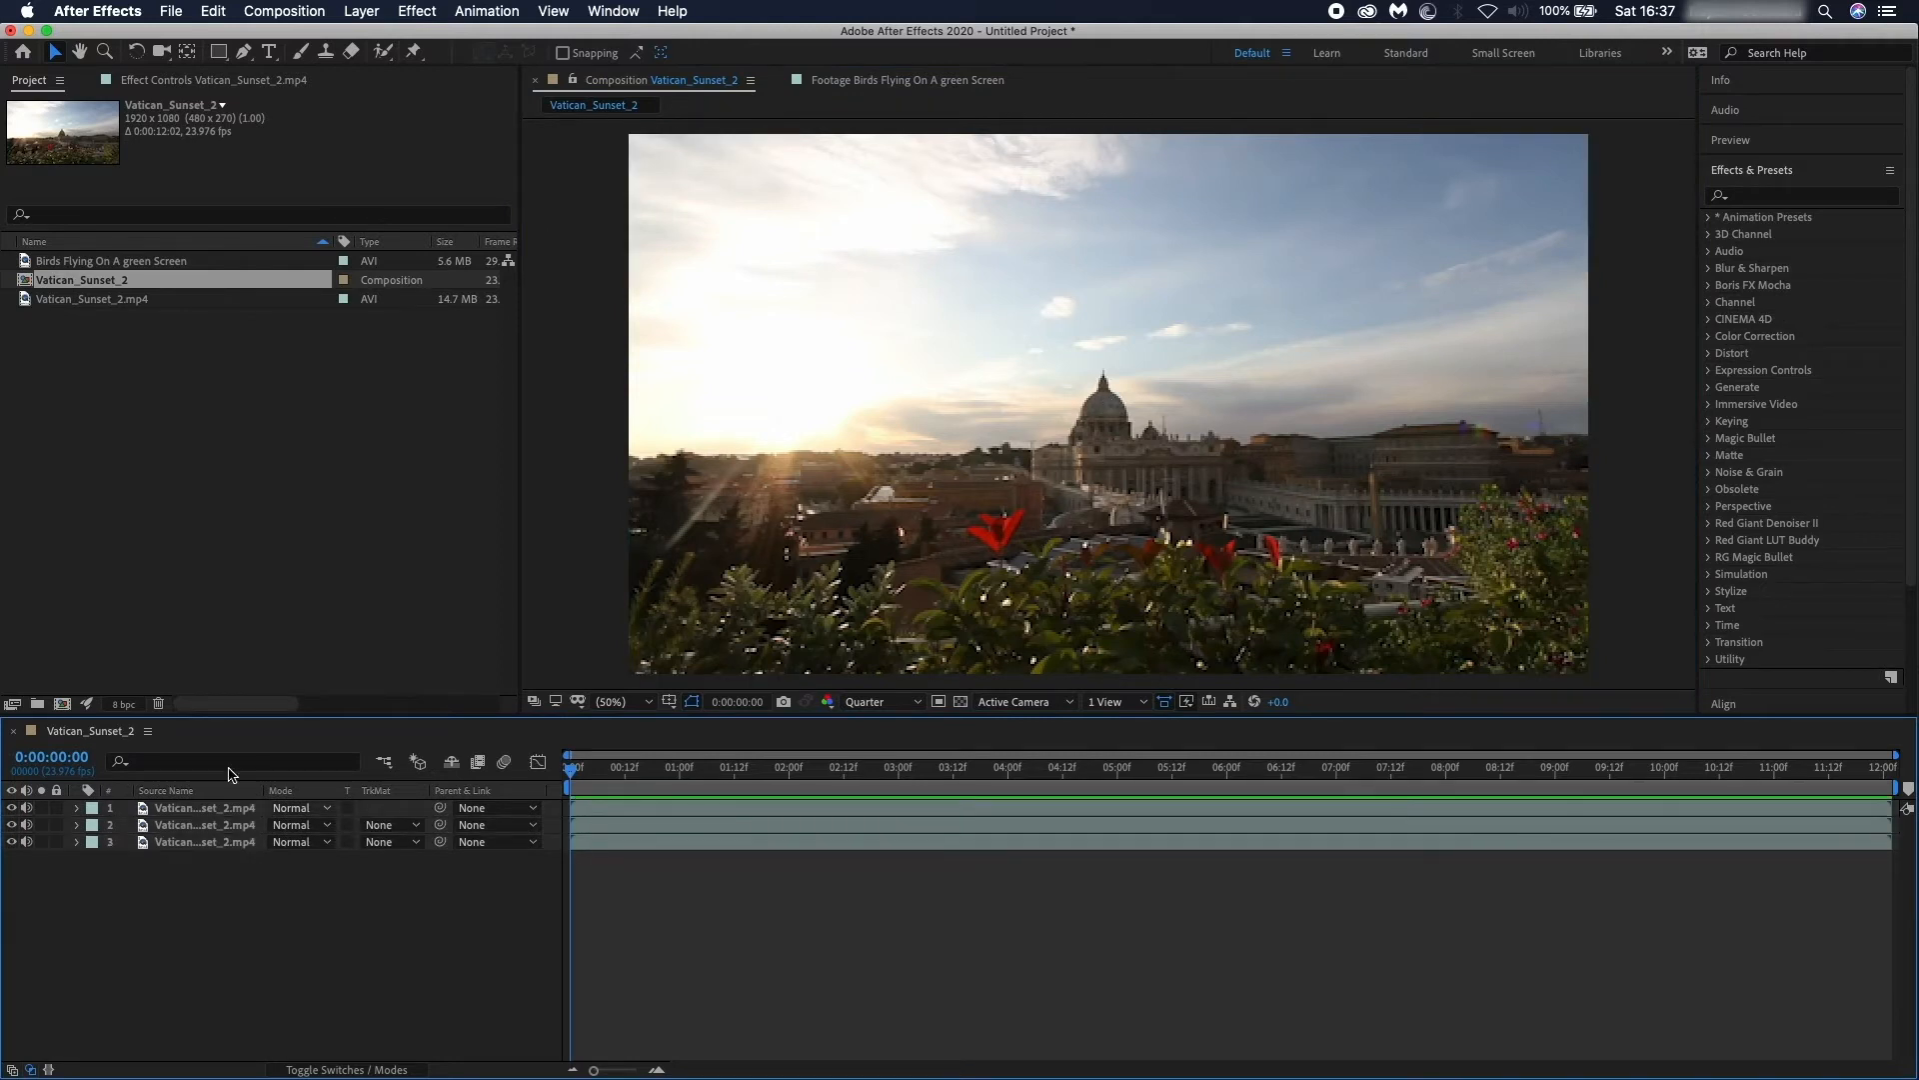
{"action": "mouse_move", "coordinate": [1788, 316]}
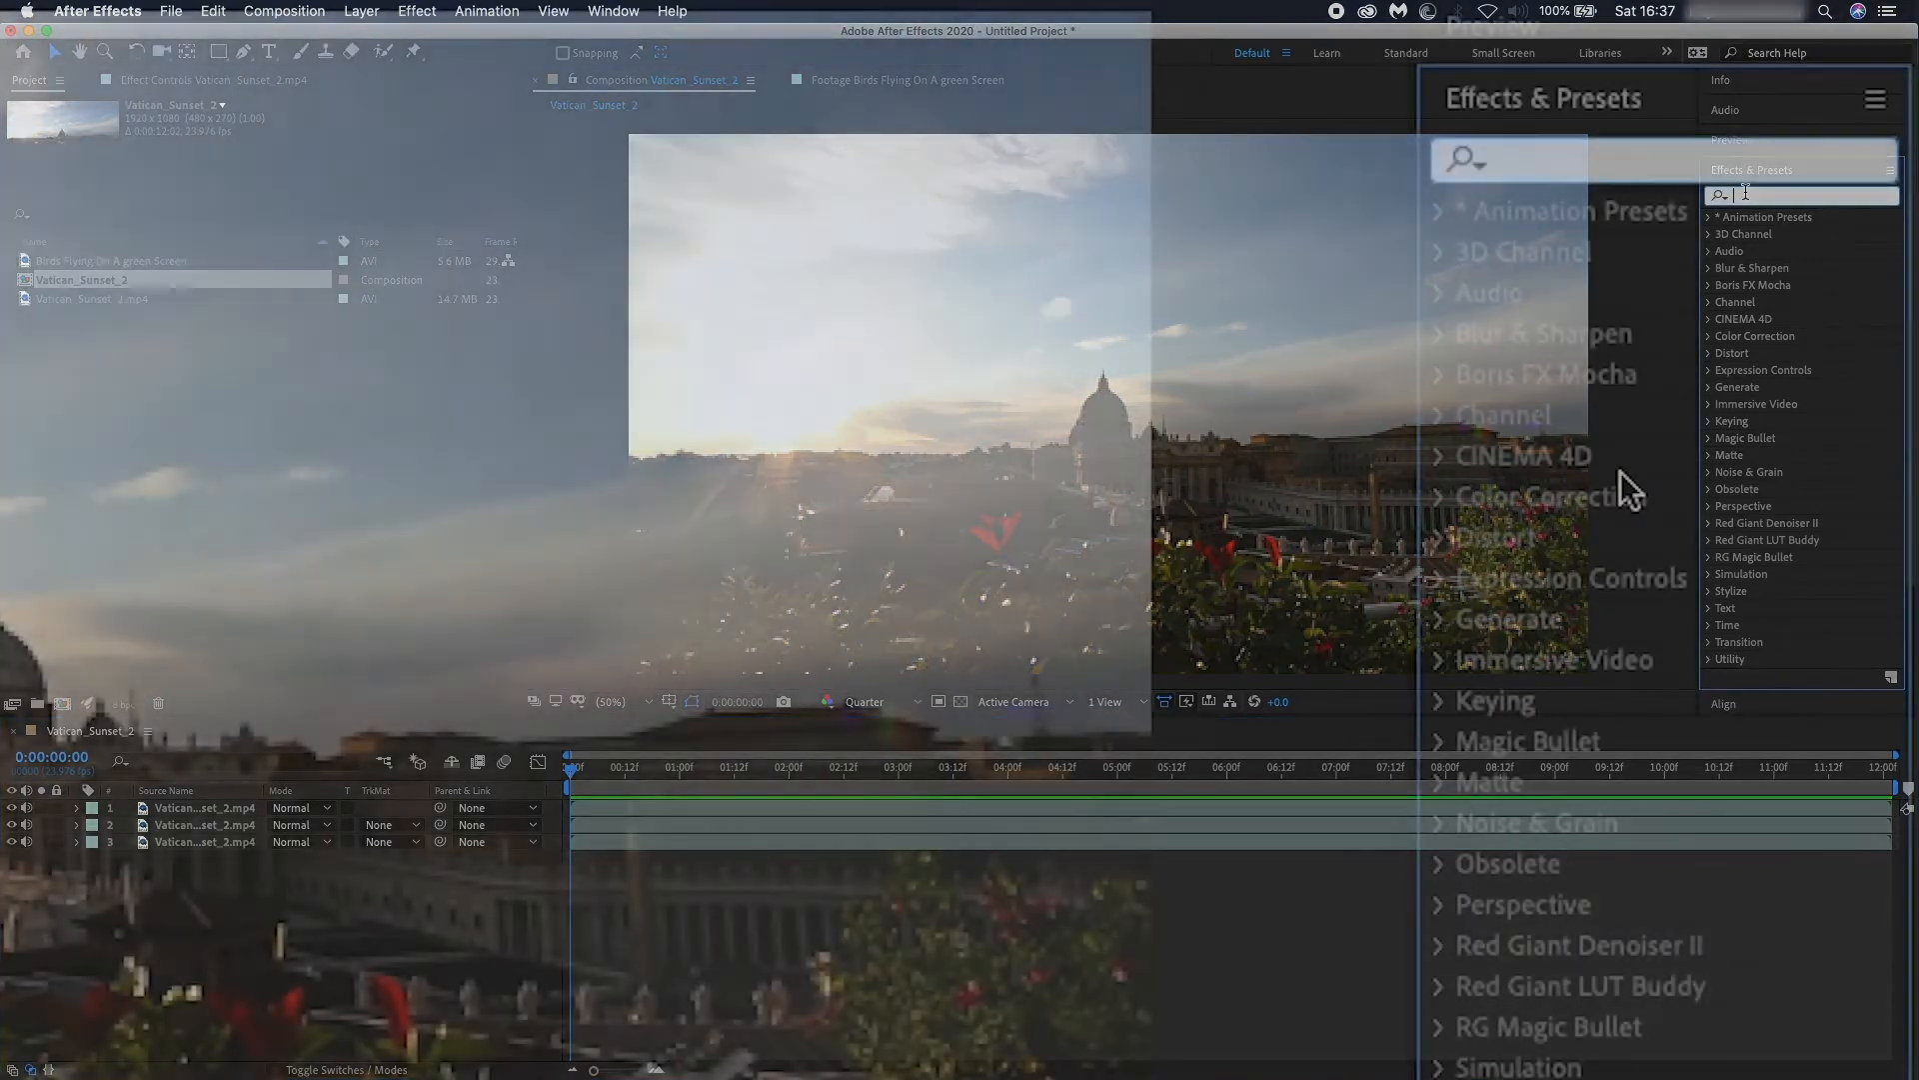
Search Effects & Presets for 'levels' to find the Levels effect.
{"action": "type", "text": "leve"}
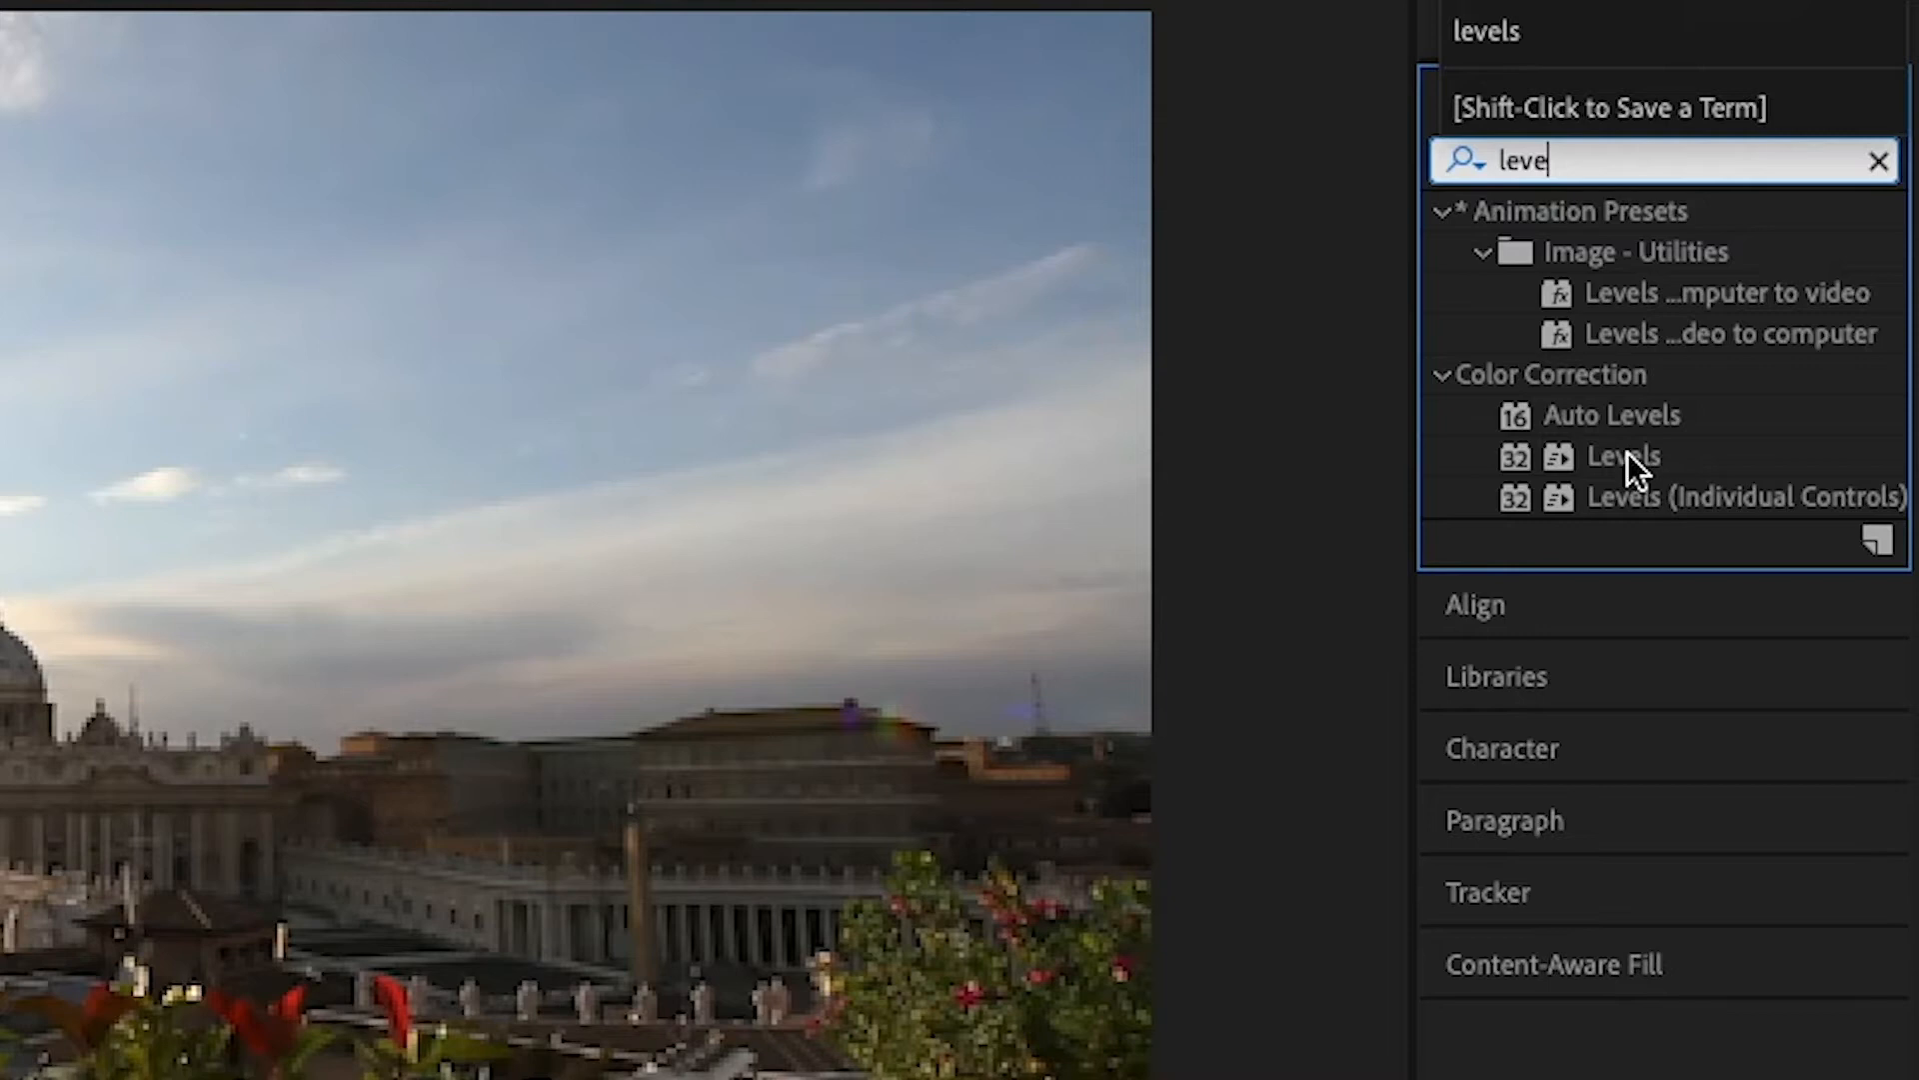
{"action": "mouse_move", "coordinate": [1652, 480]}
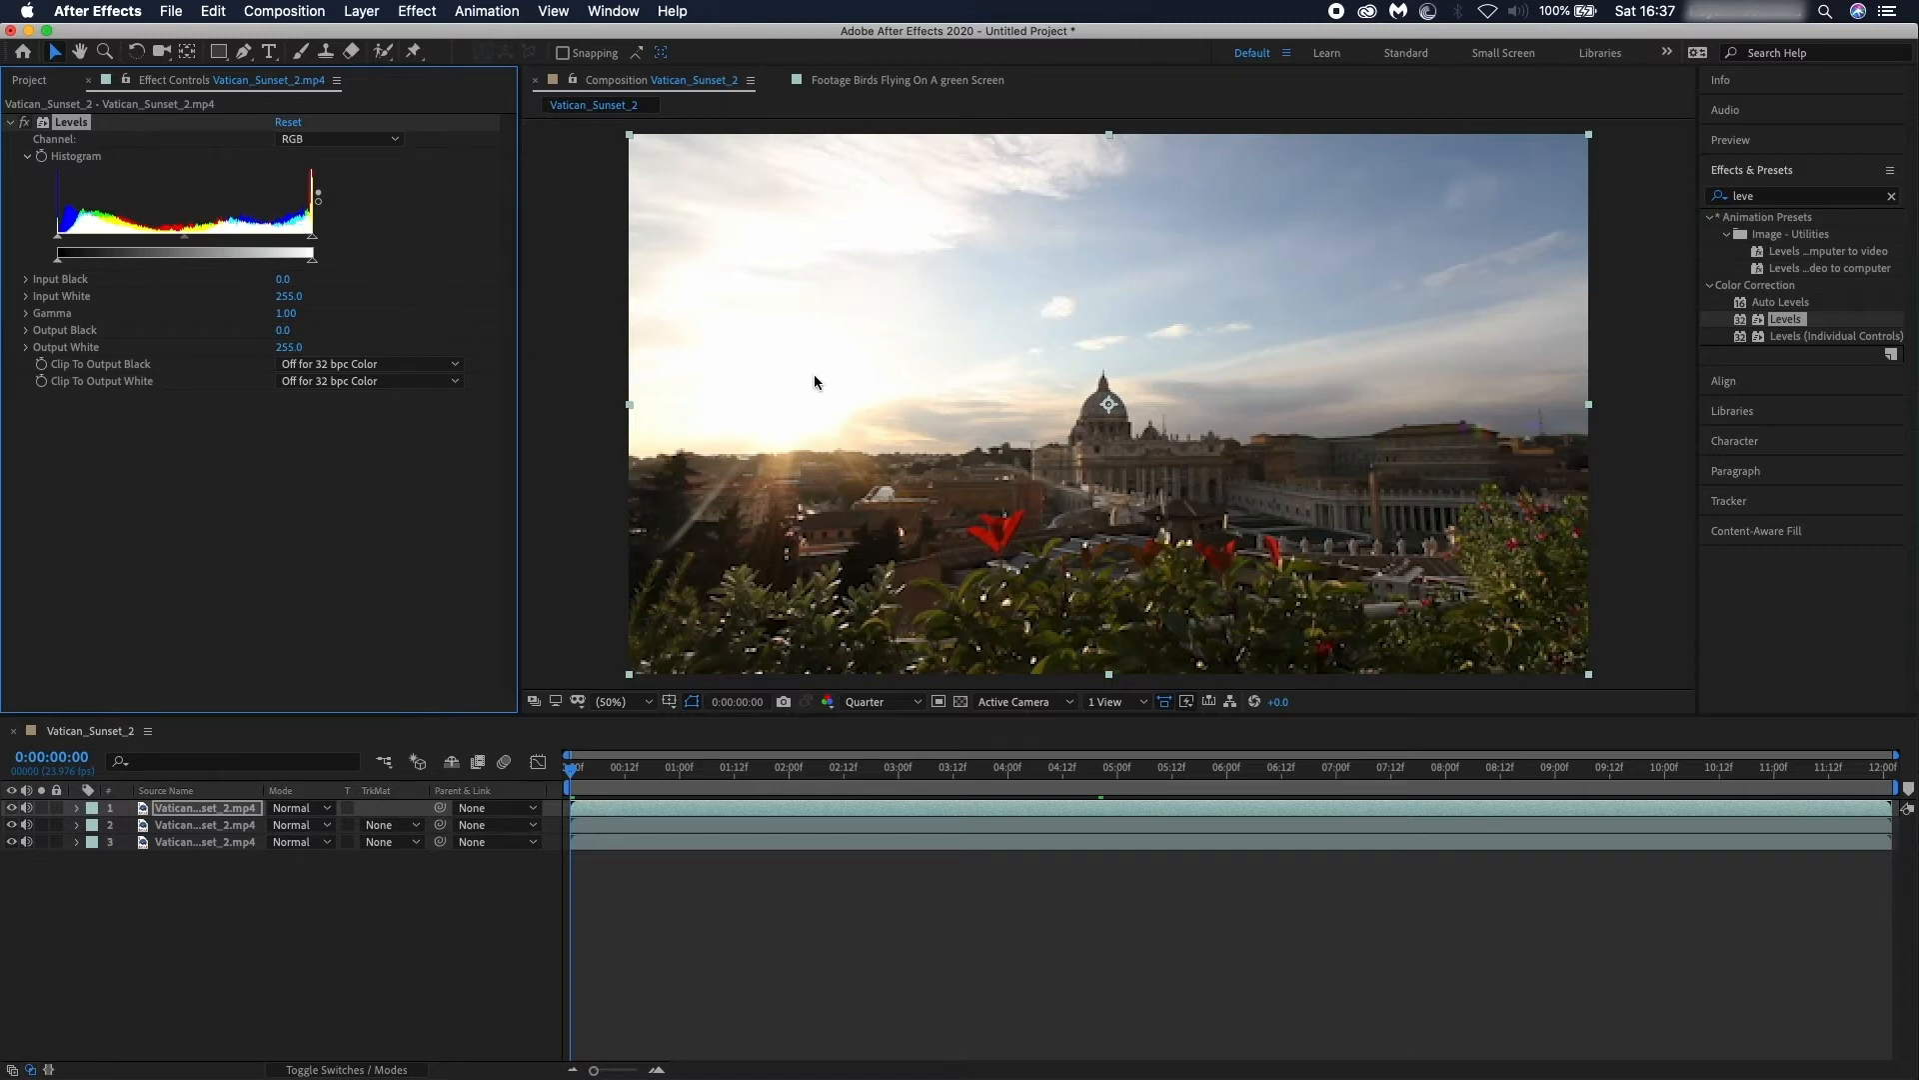
{"action": "mouse_move", "coordinate": [1195, 293]}
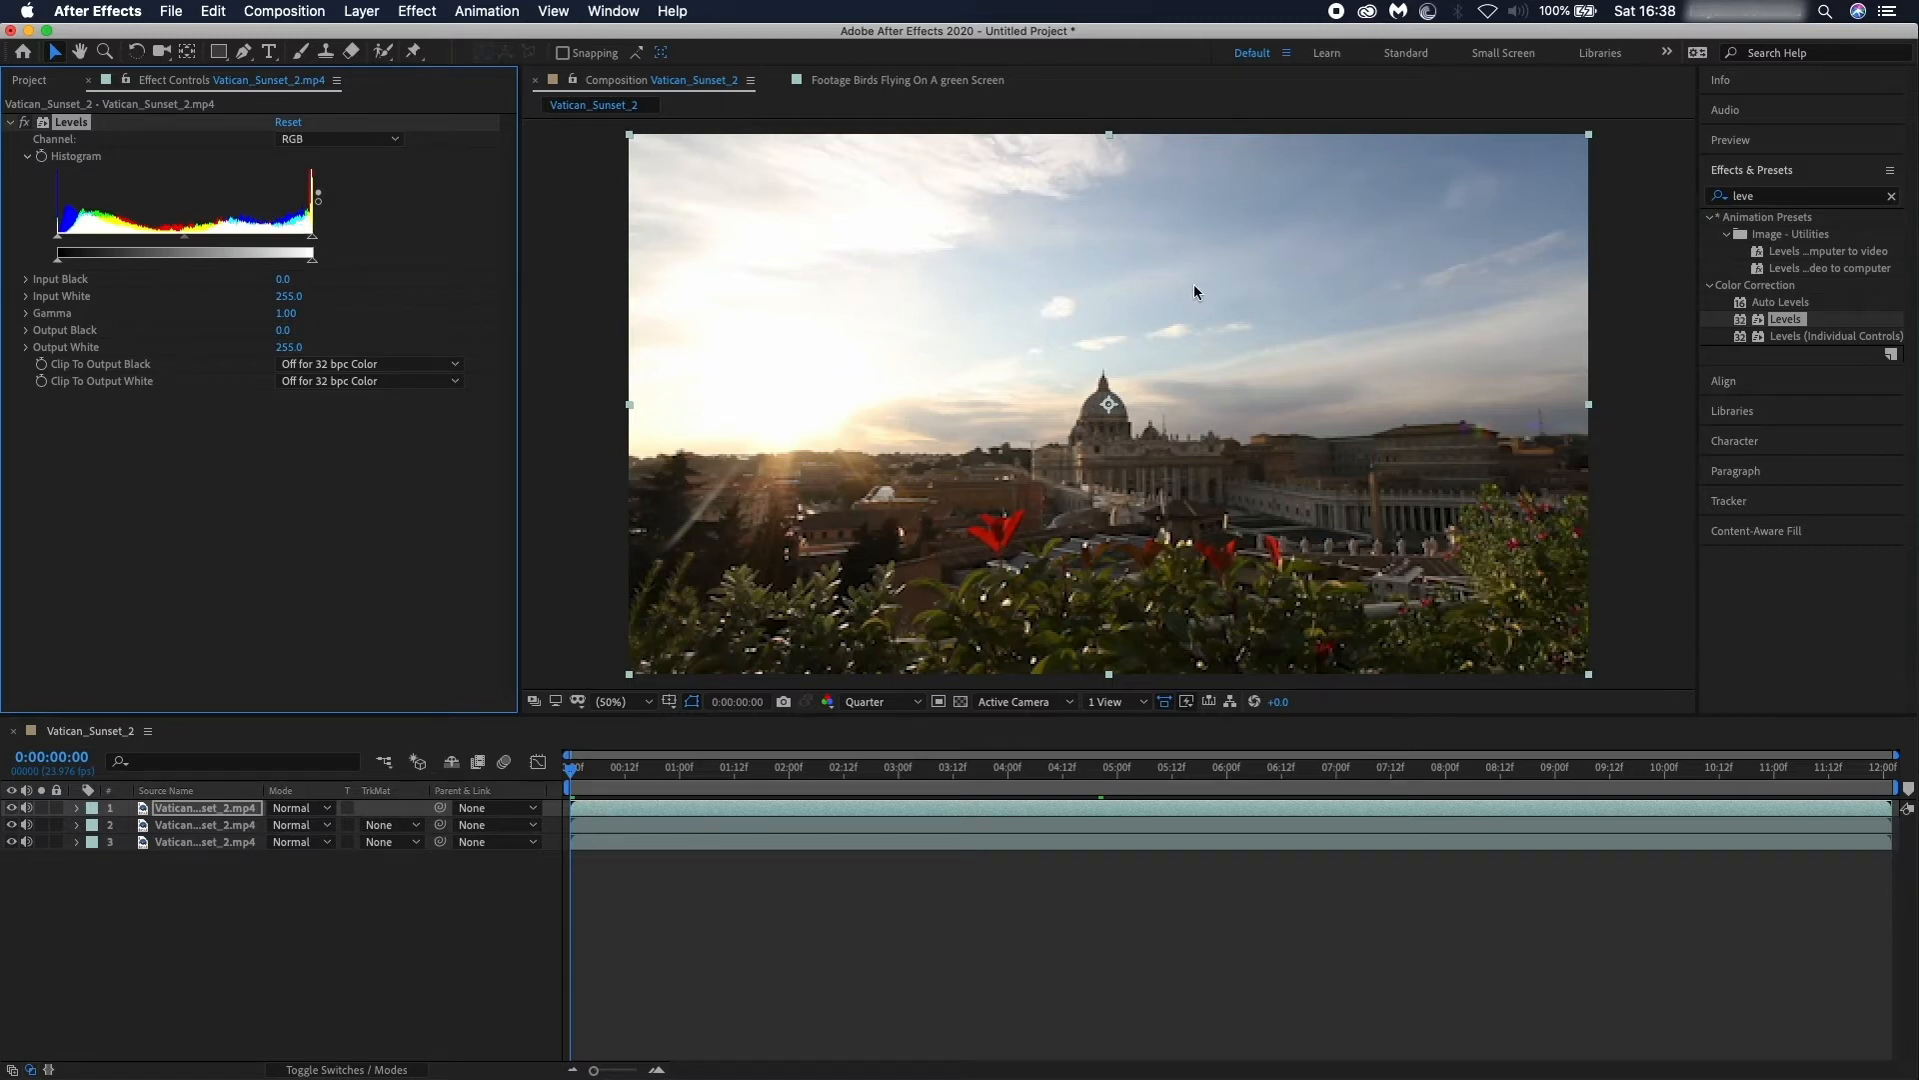
{"action": "mouse_move", "coordinate": [1490, 355]}
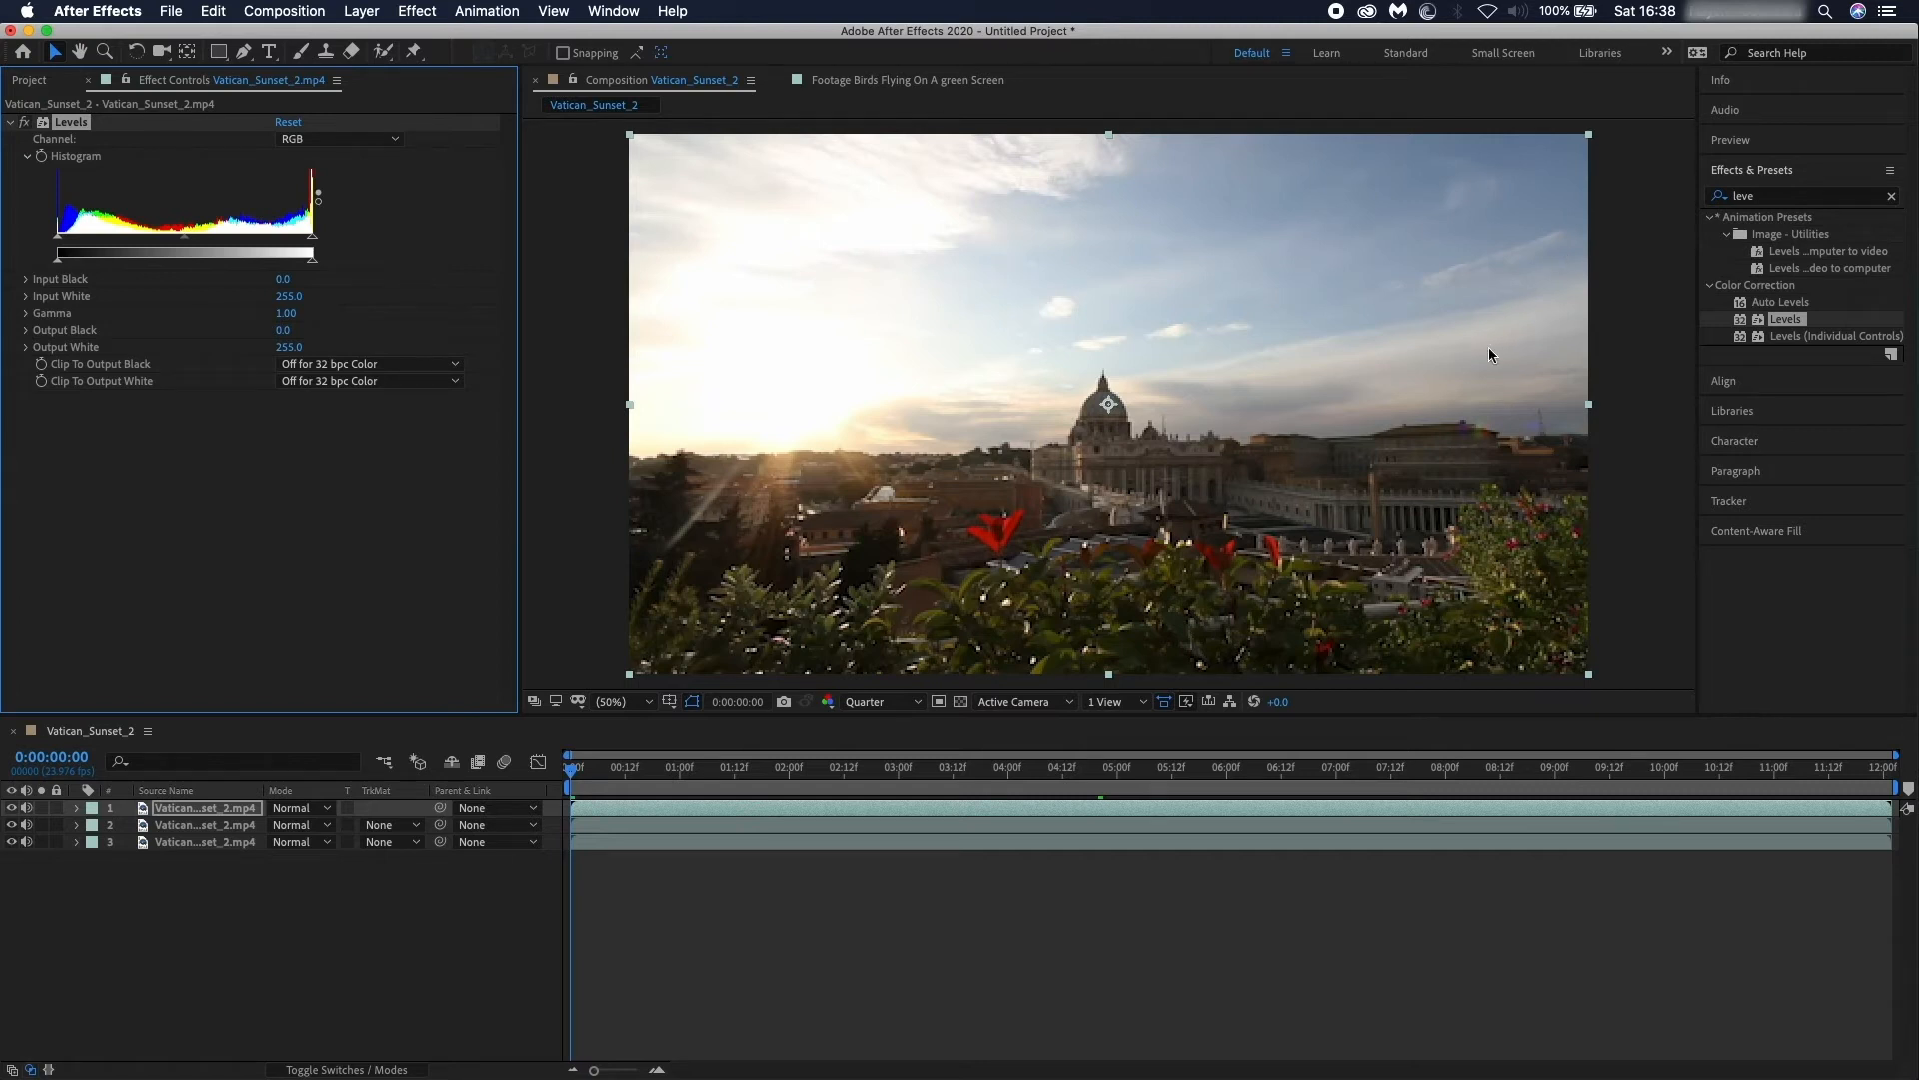
{"action": "mouse_move", "coordinate": [1272, 579]}
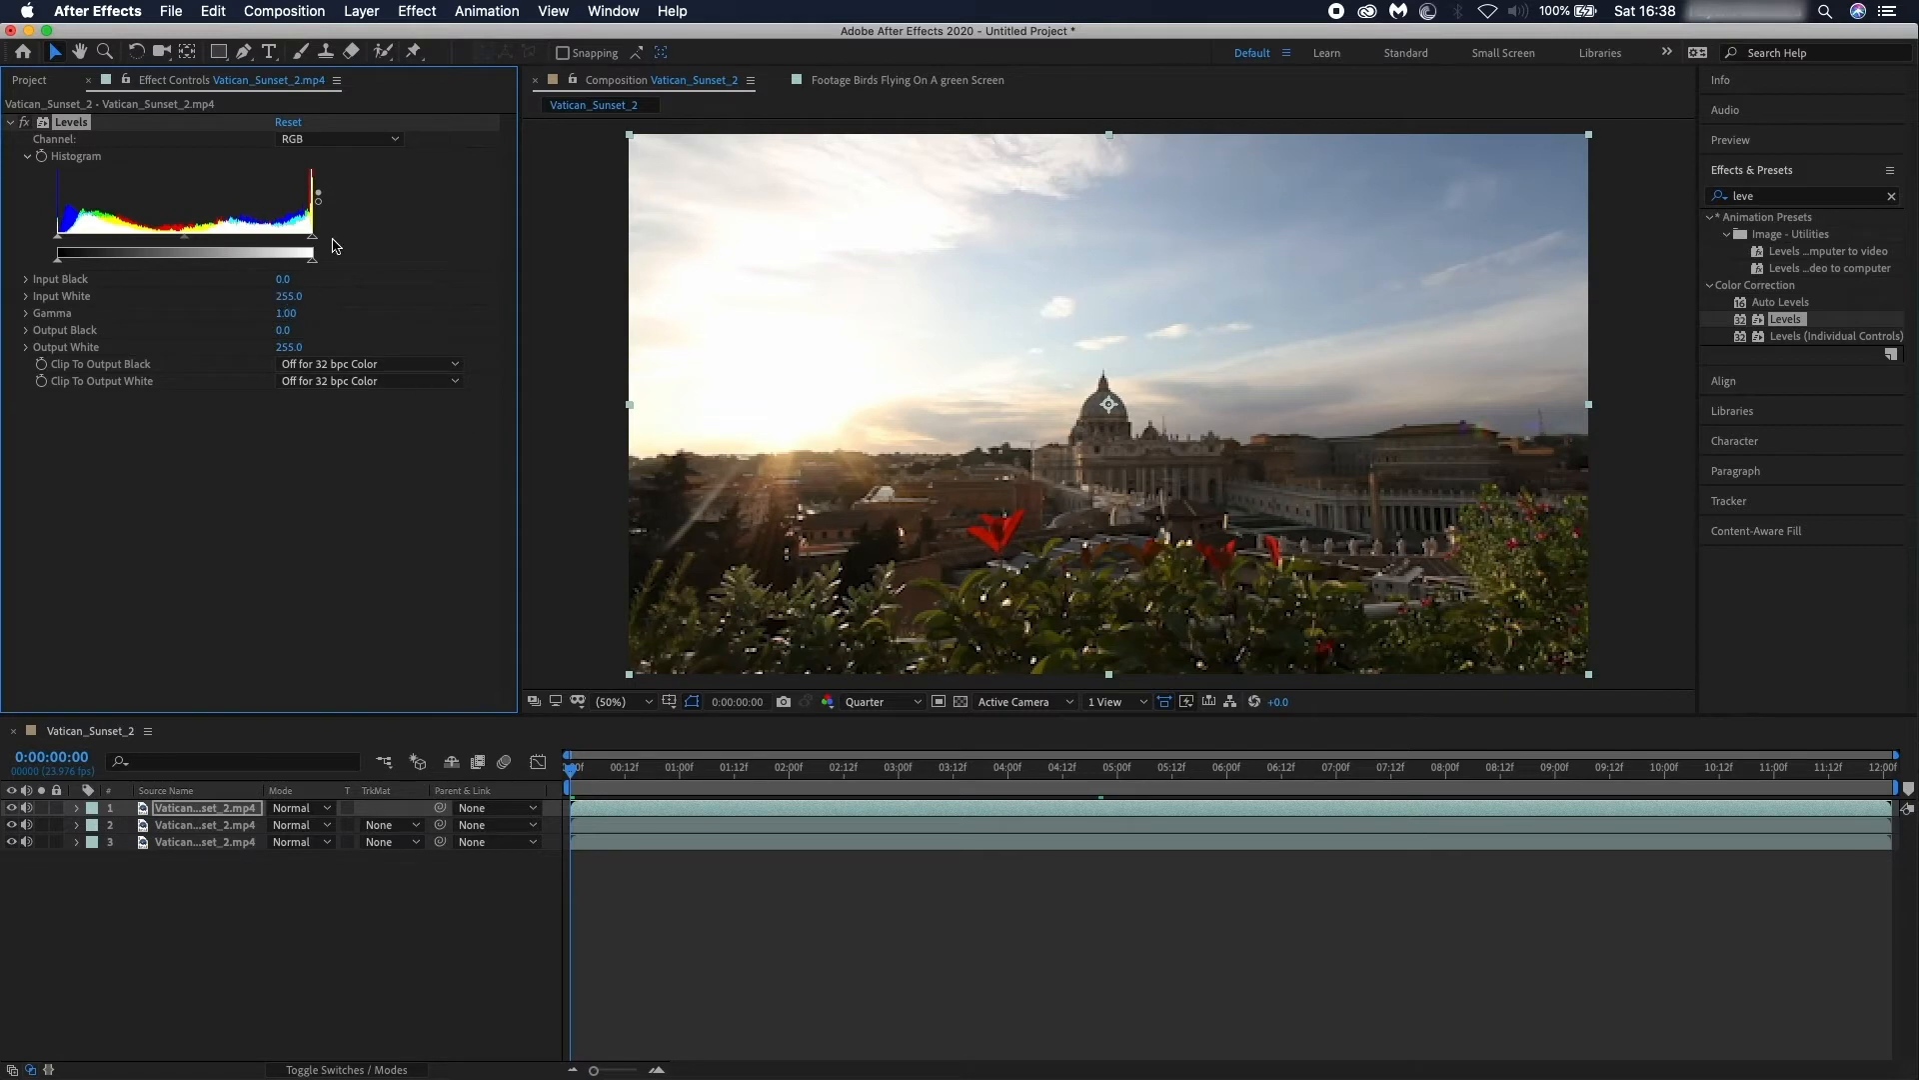
{"action": "mouse_move", "coordinate": [351, 251]}
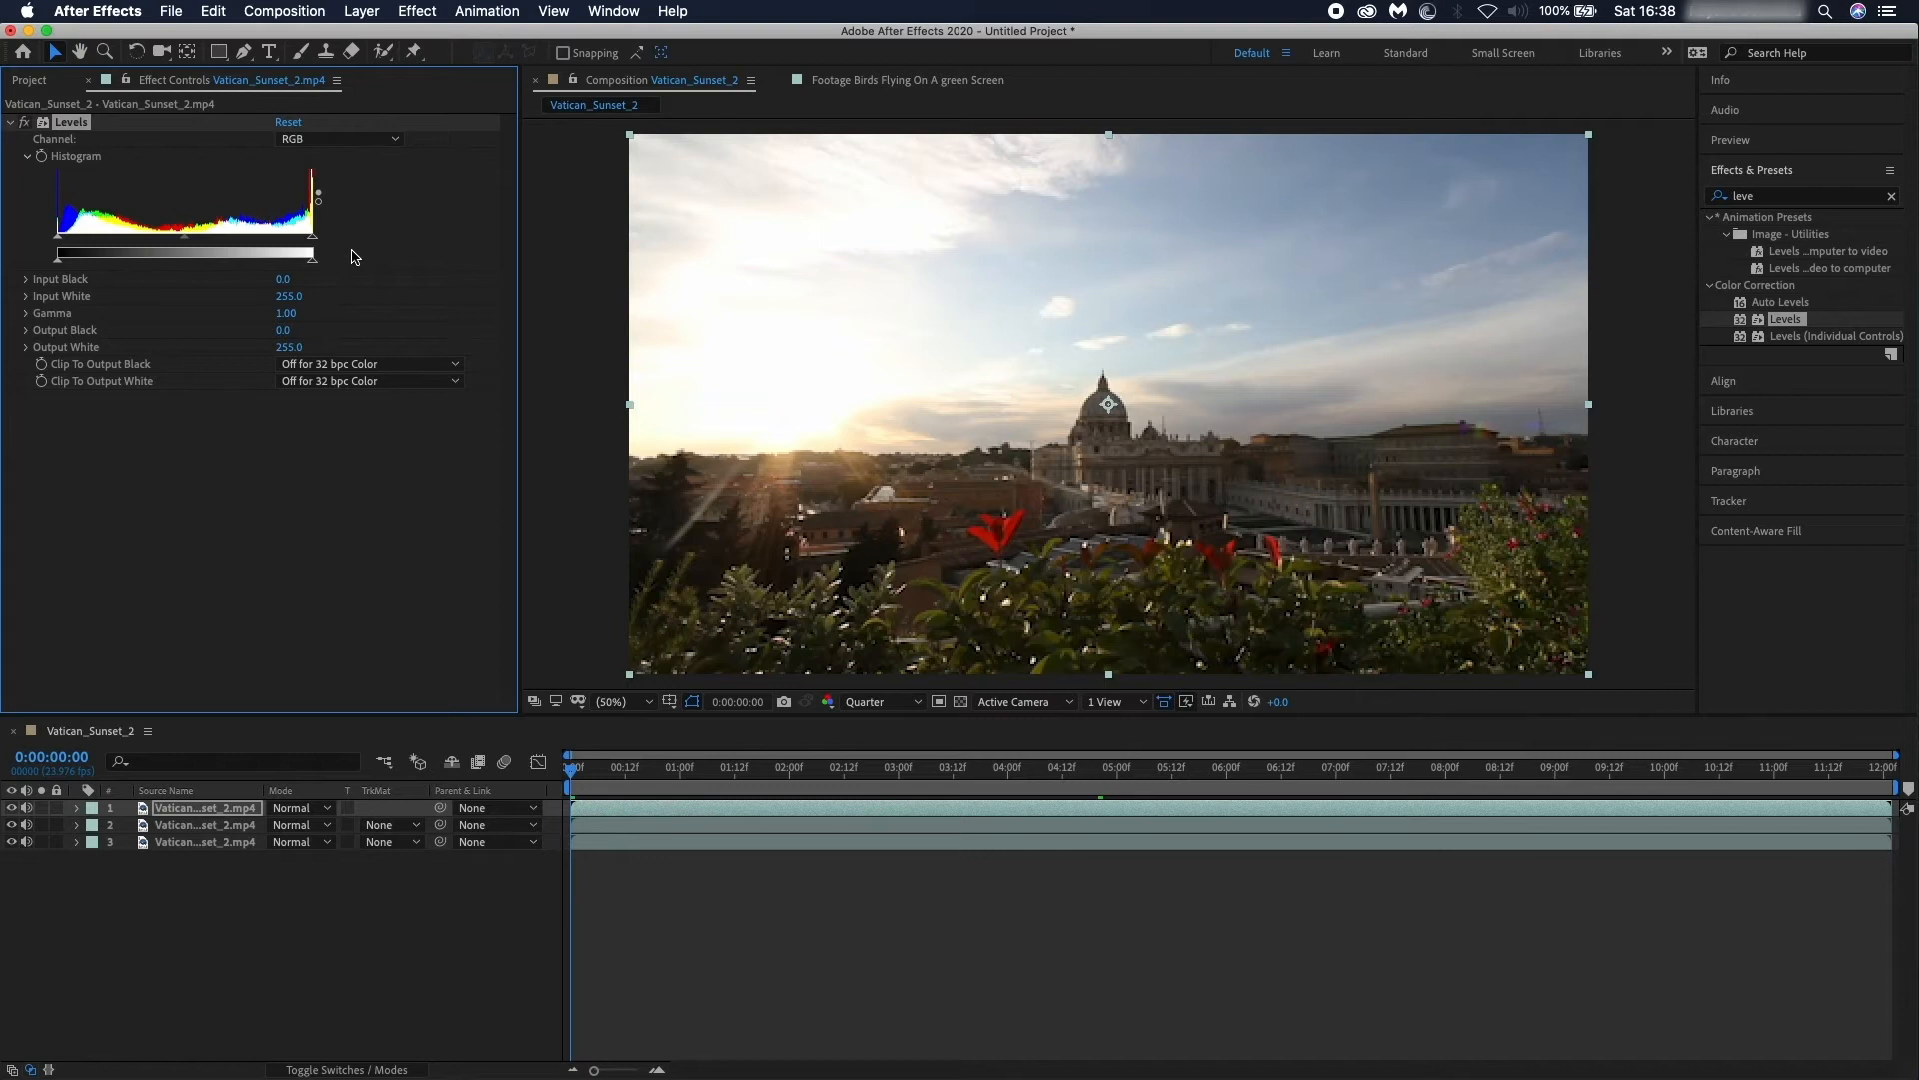
{"action": "mouse_move", "coordinate": [474, 327]}
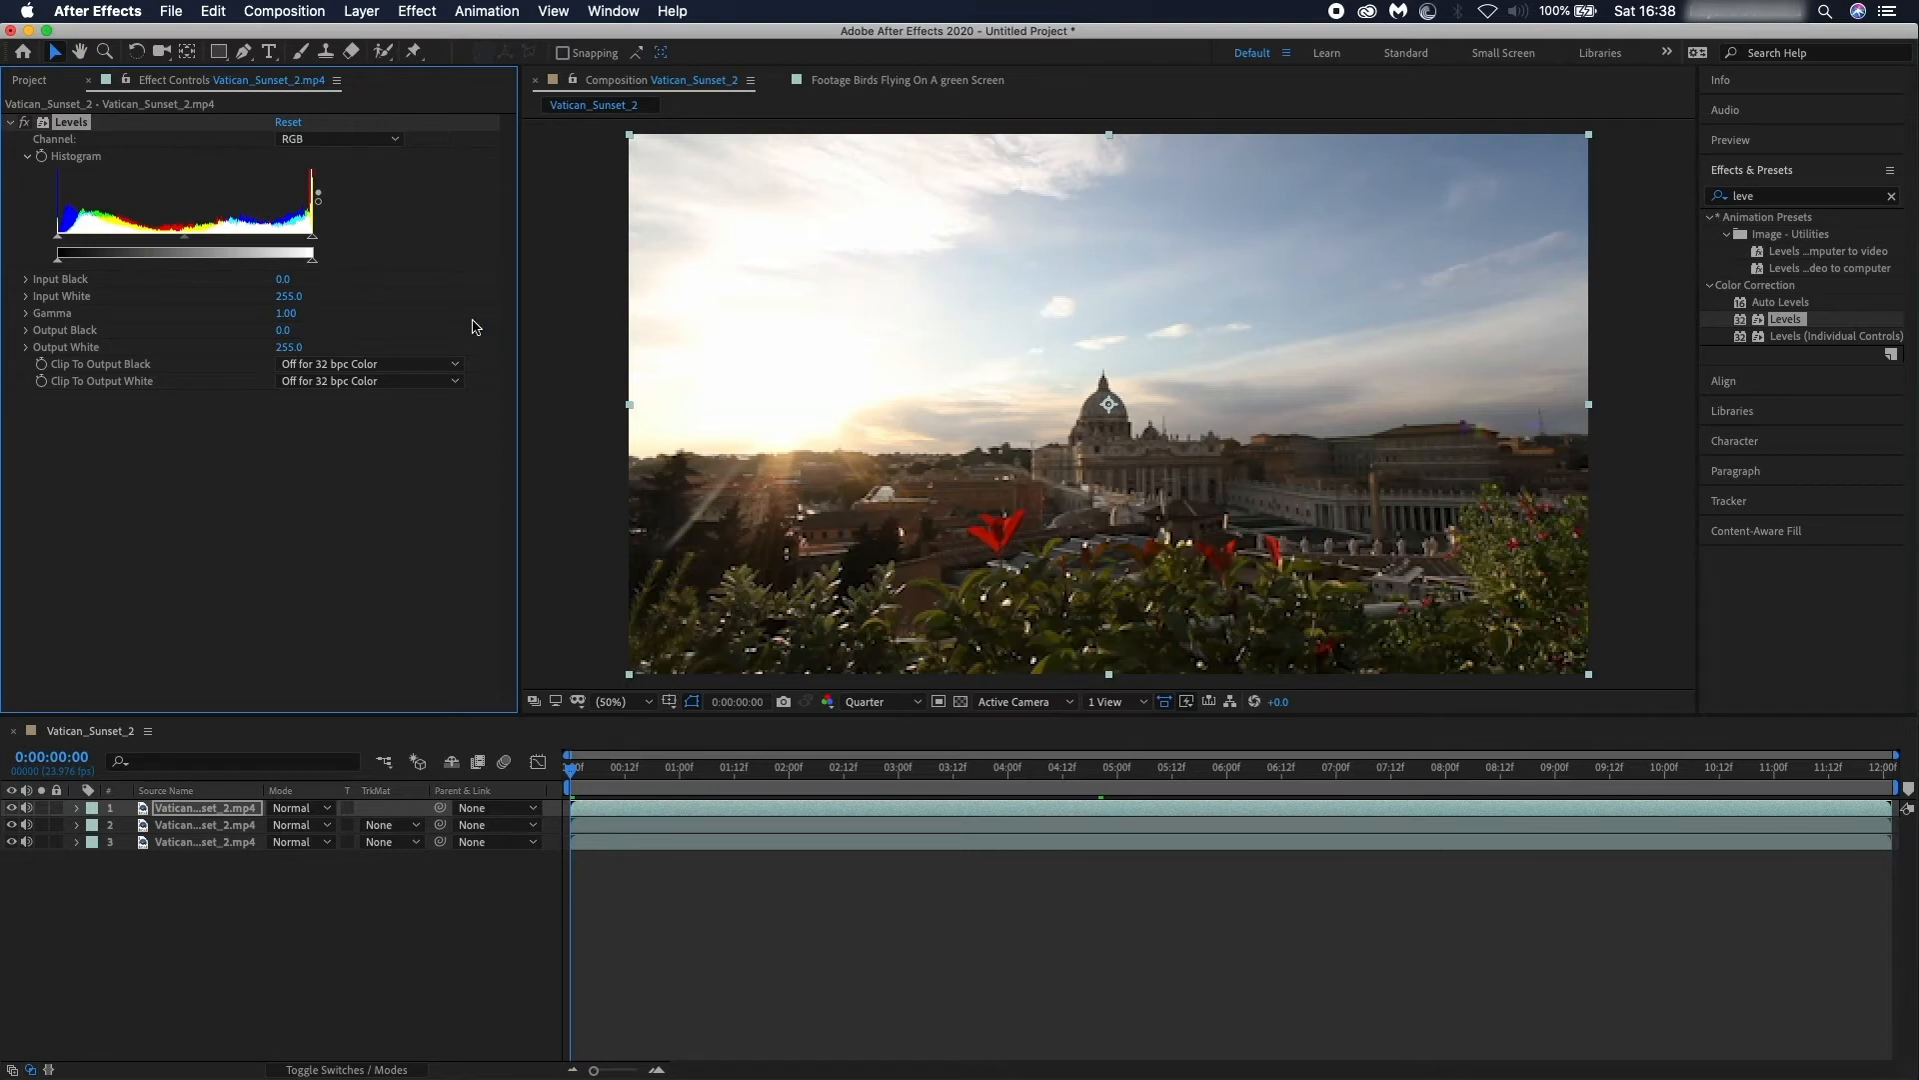
Set Levels Input White to about 105 and Gamma to about 0.61.
{"action": "left_click_drag", "start_coordinate": [315, 255], "coordinate": [267, 255]}
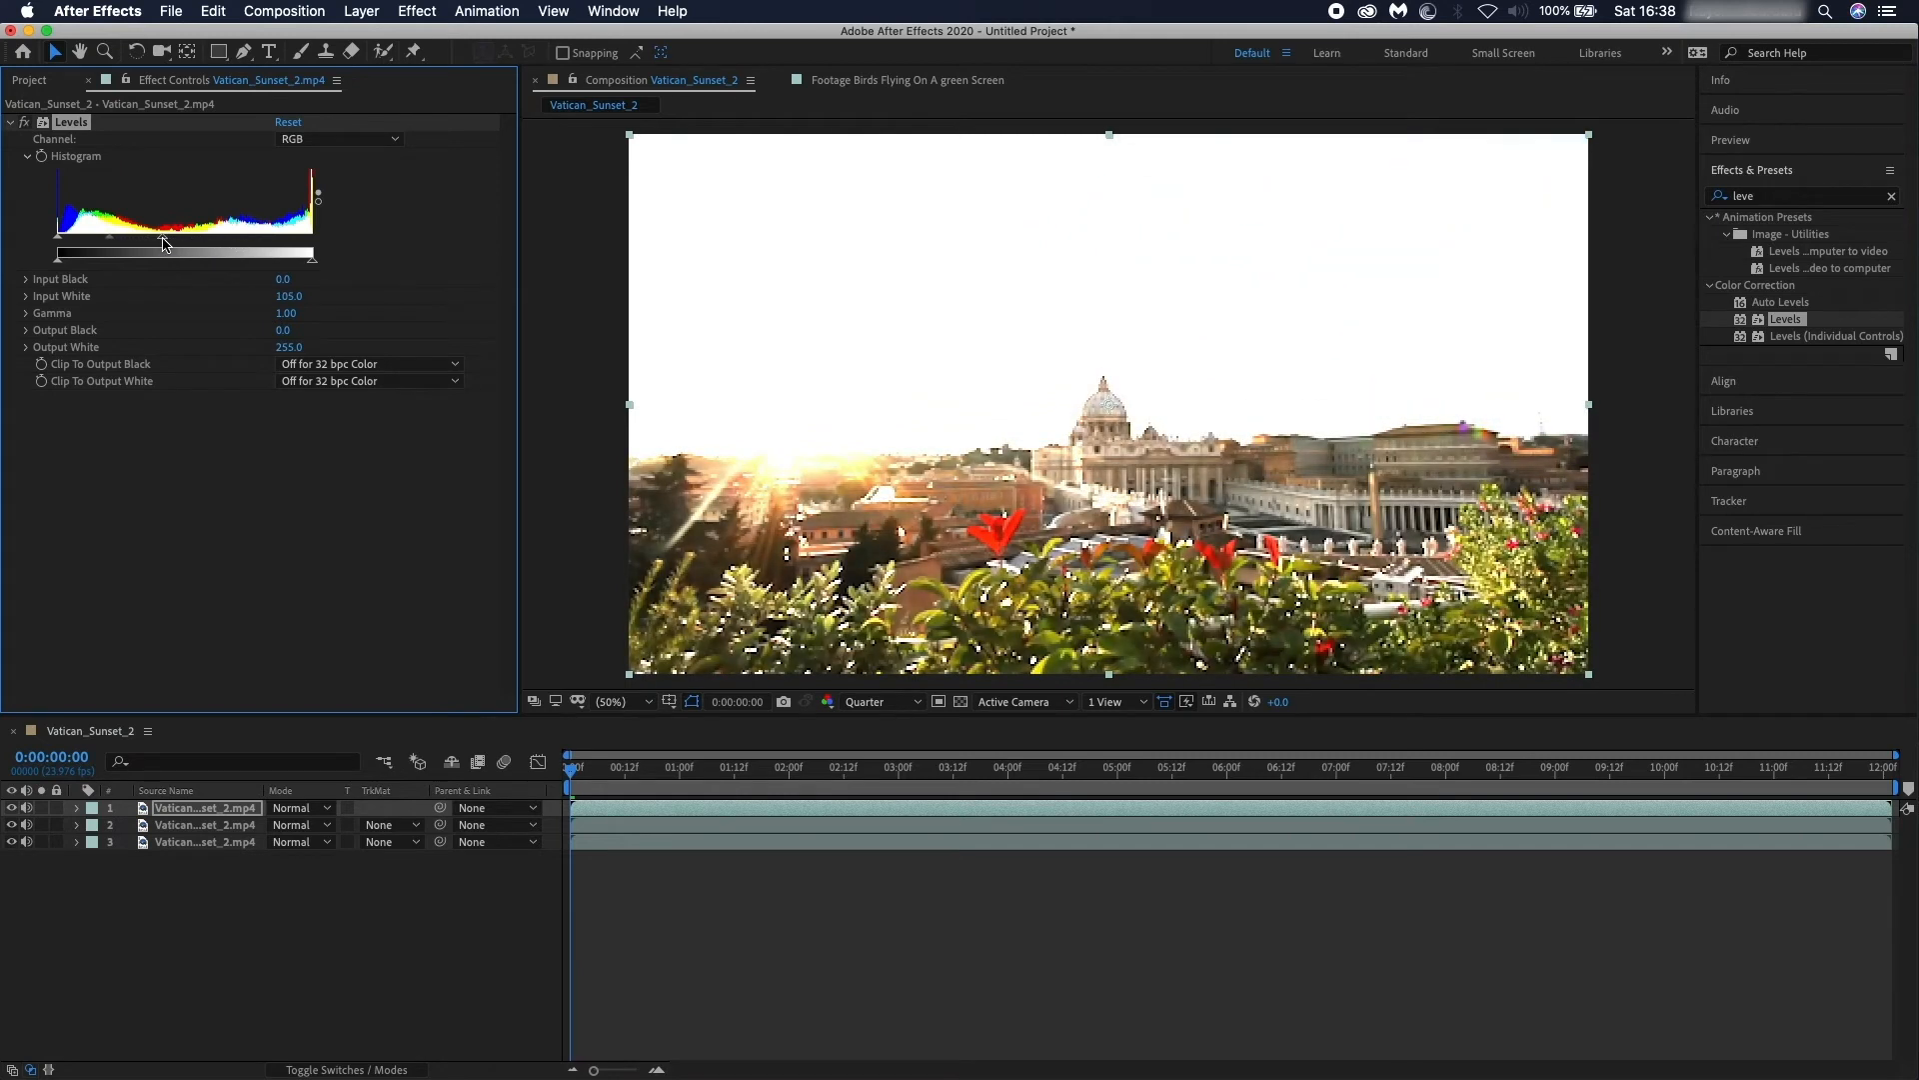
{"action": "mouse_move", "coordinate": [208, 328]}
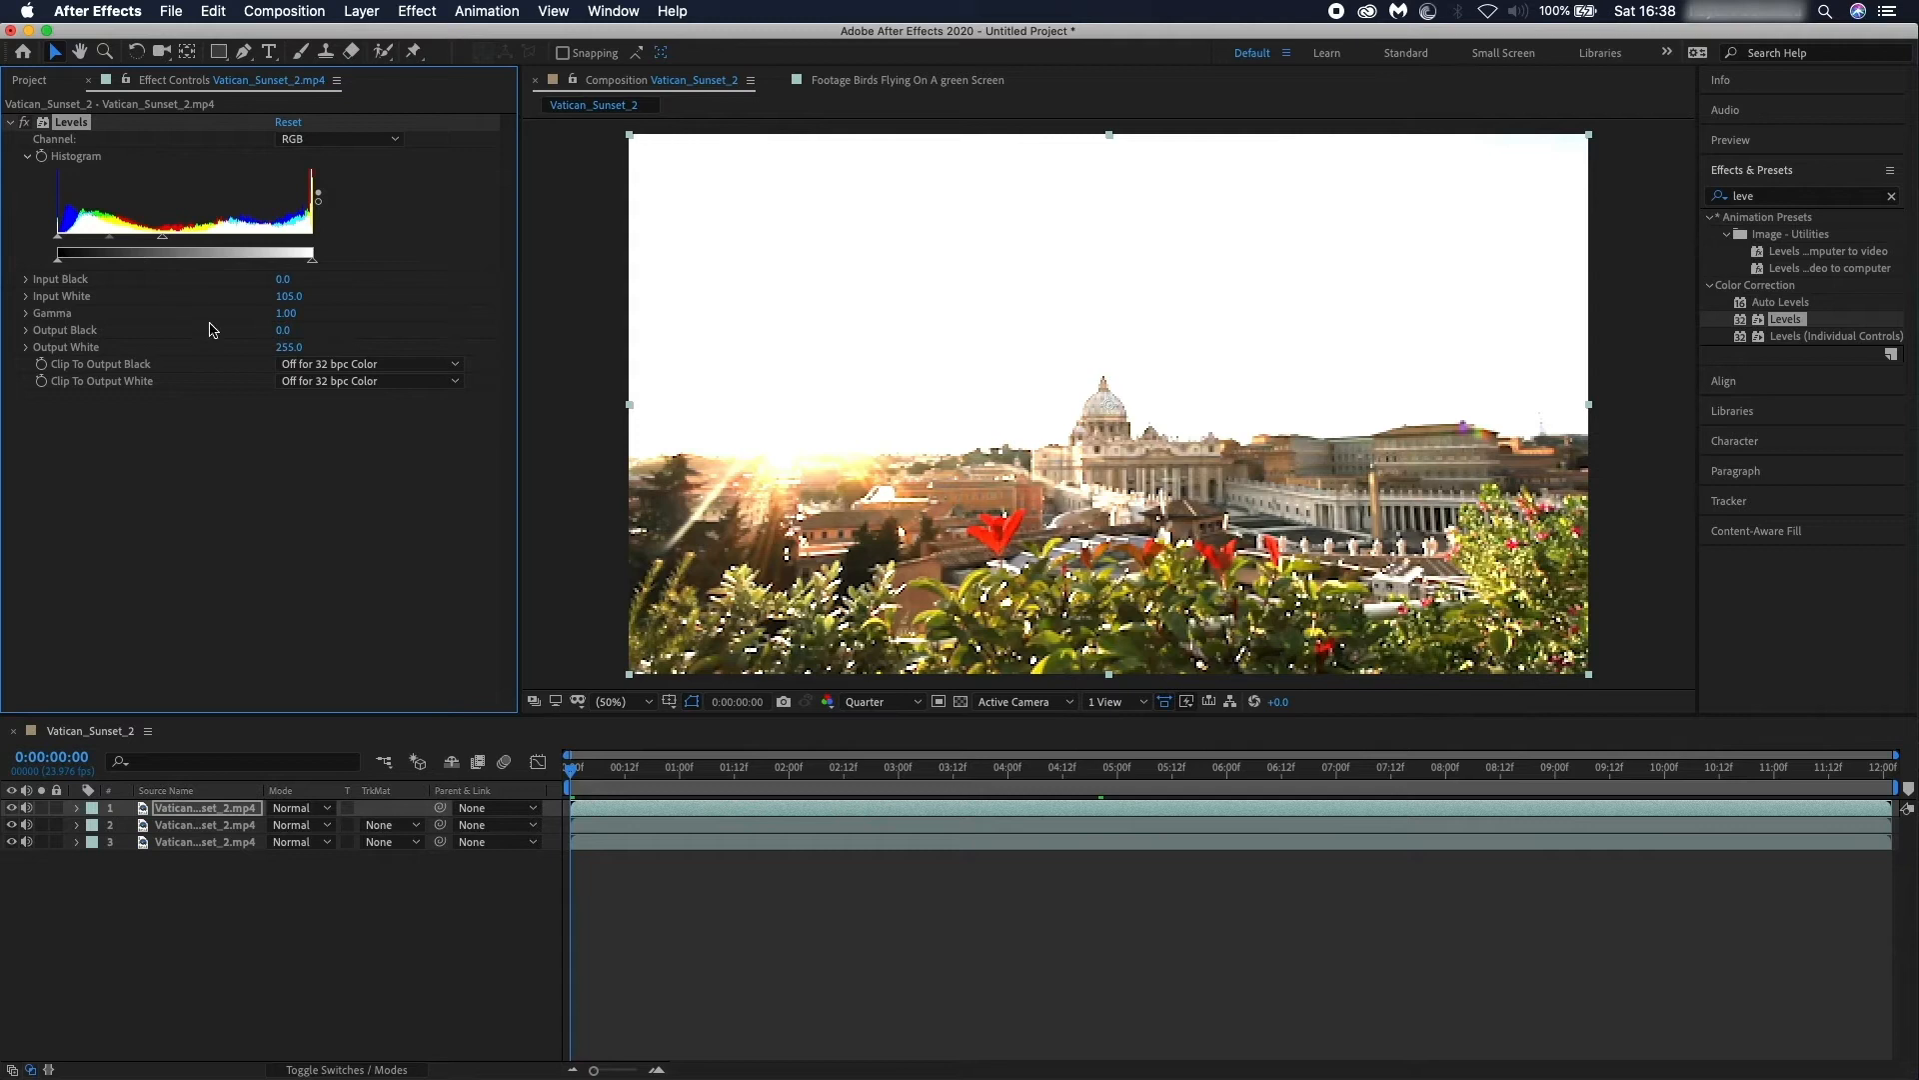
{"action": "mouse_move", "coordinate": [190, 256]}
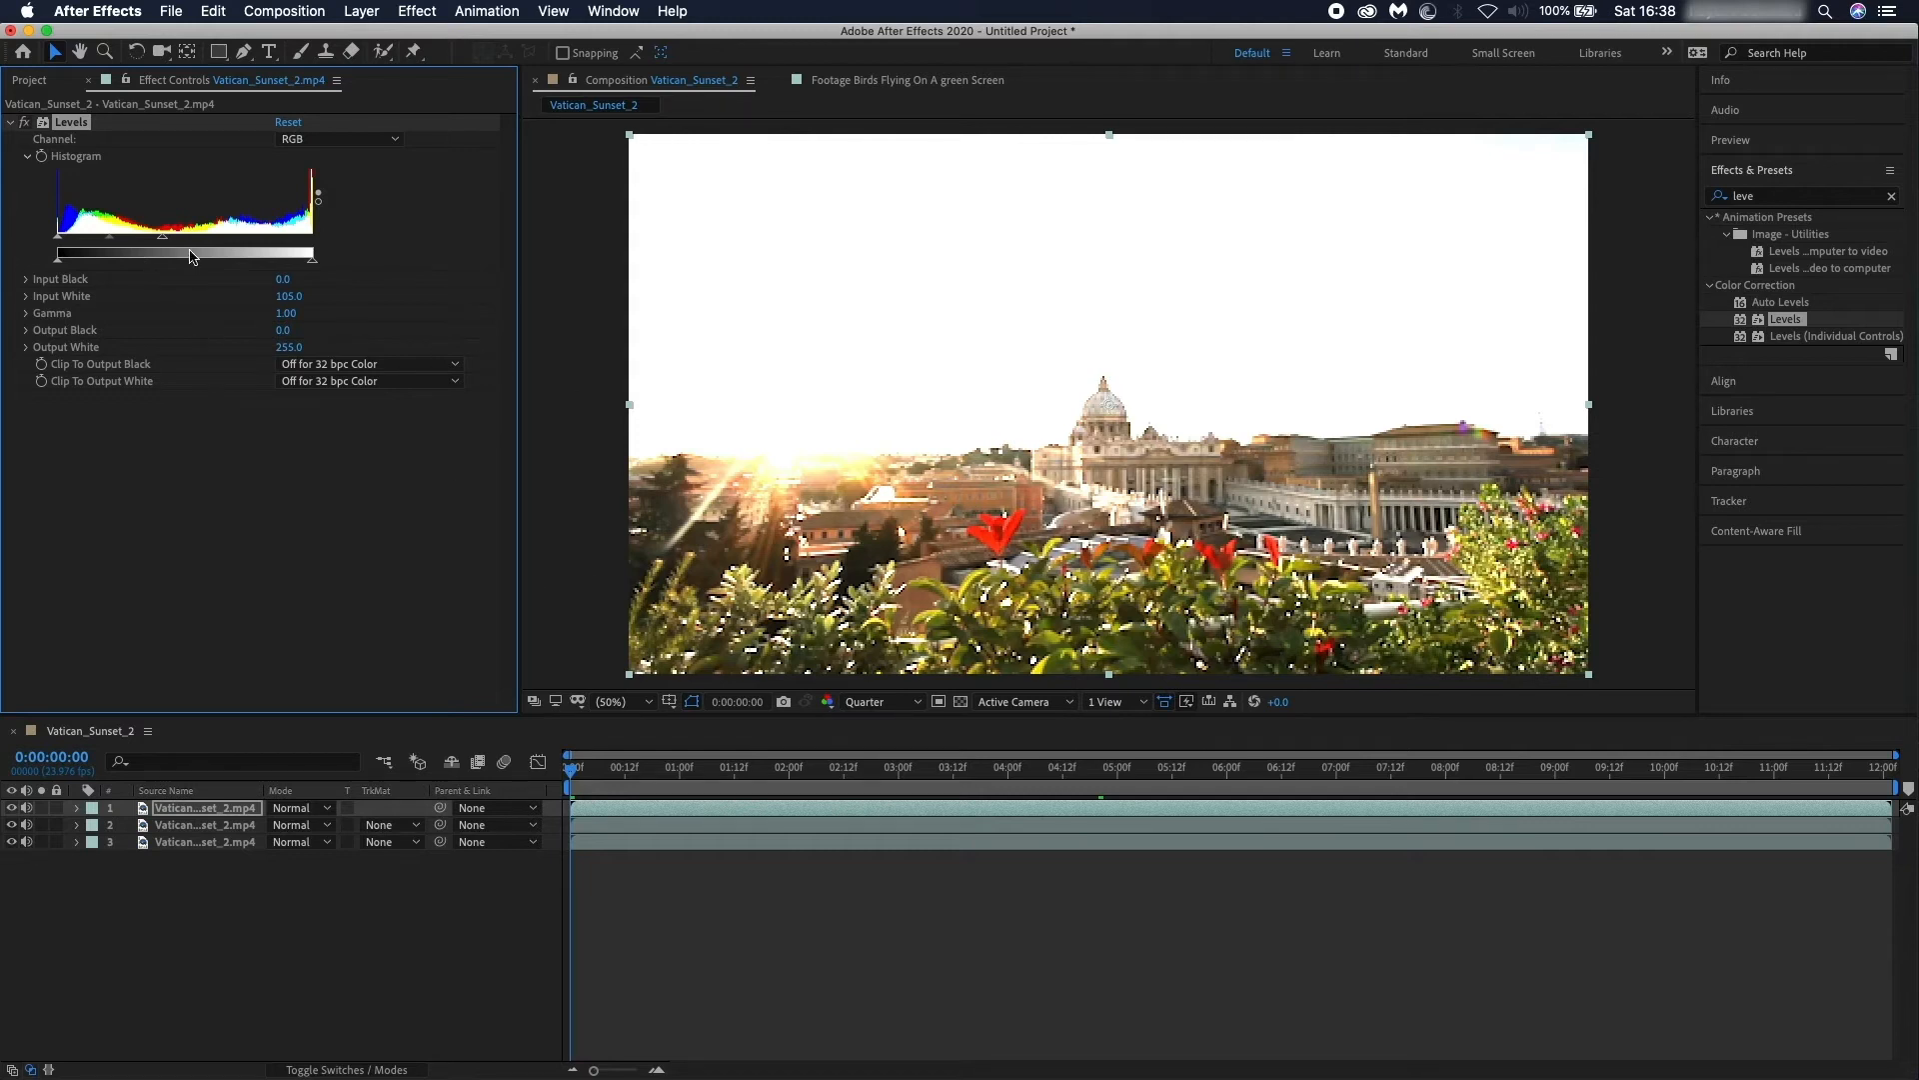
{"action": "left_click_drag", "start_coordinate": [190, 255], "coordinate": [126, 255]}
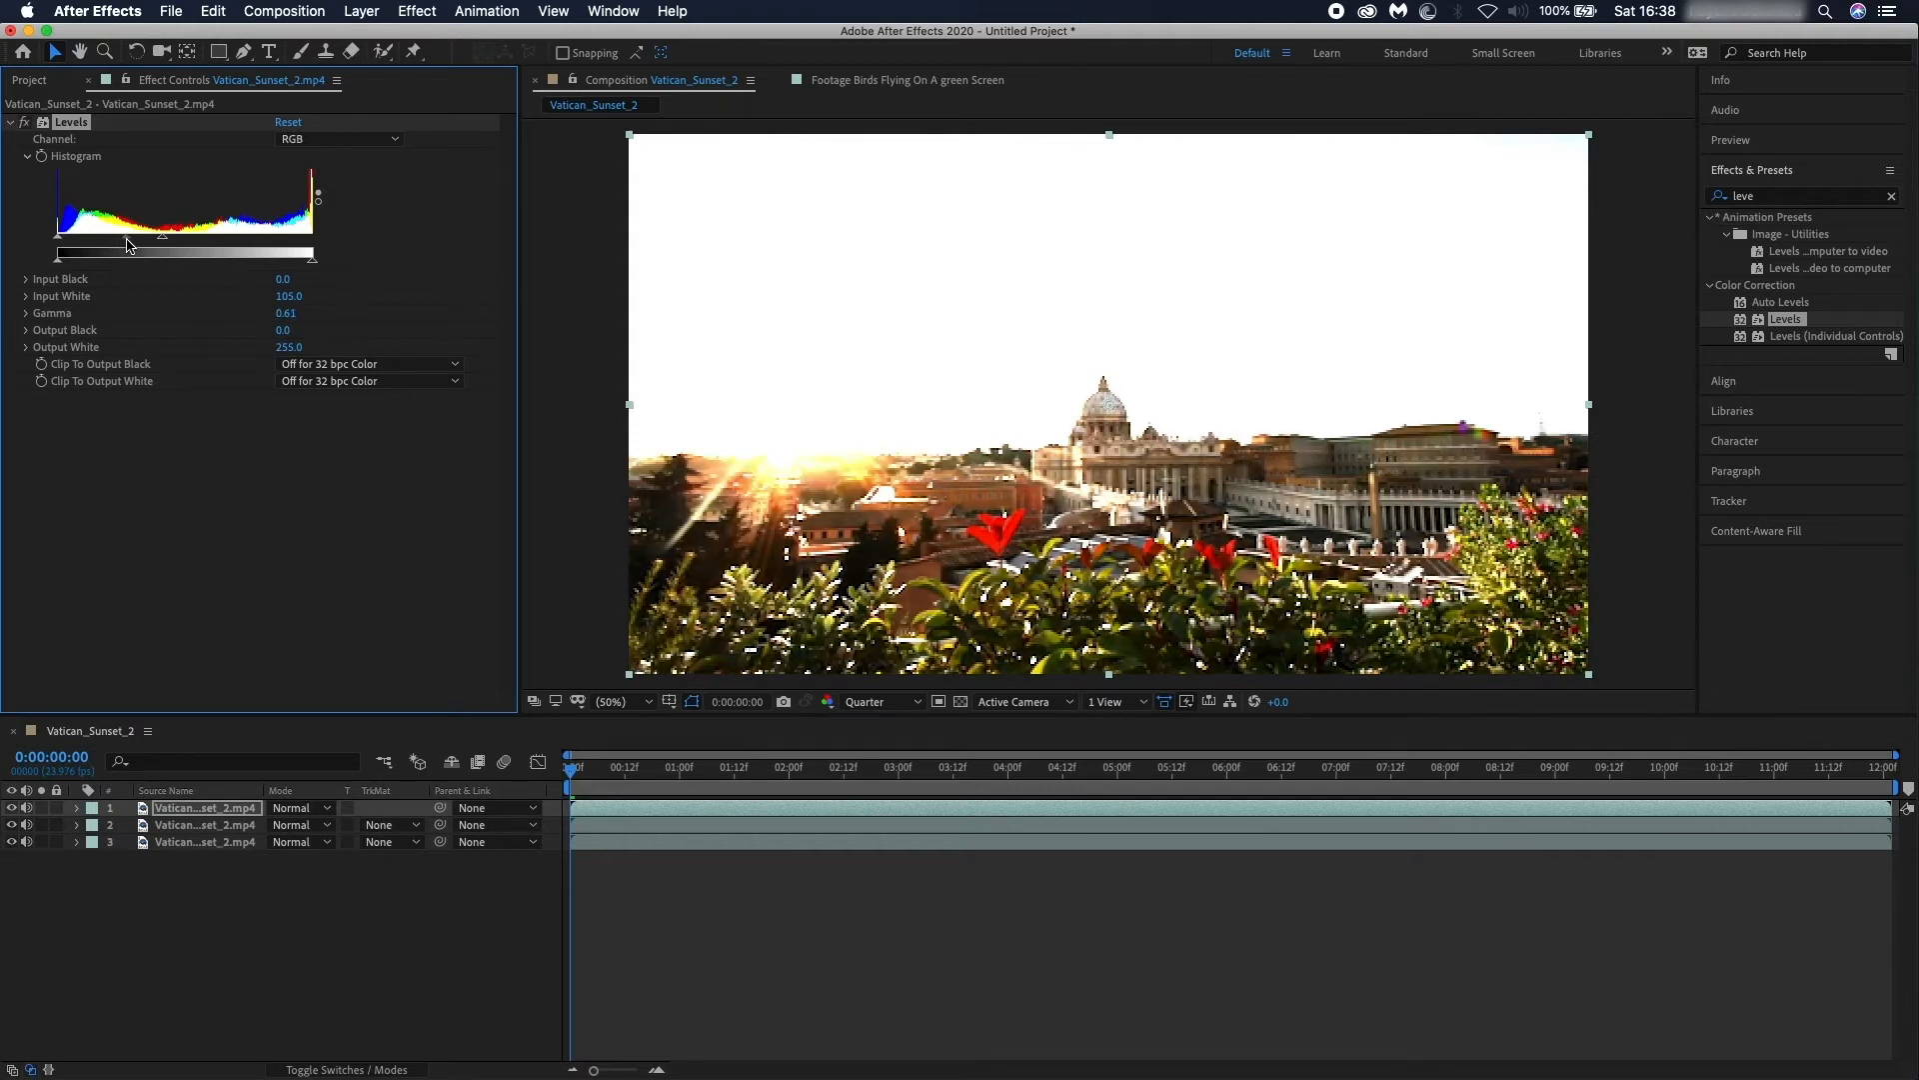
{"action": "left_click_drag", "start_coordinate": [180, 238], "coordinate": [164, 238]}
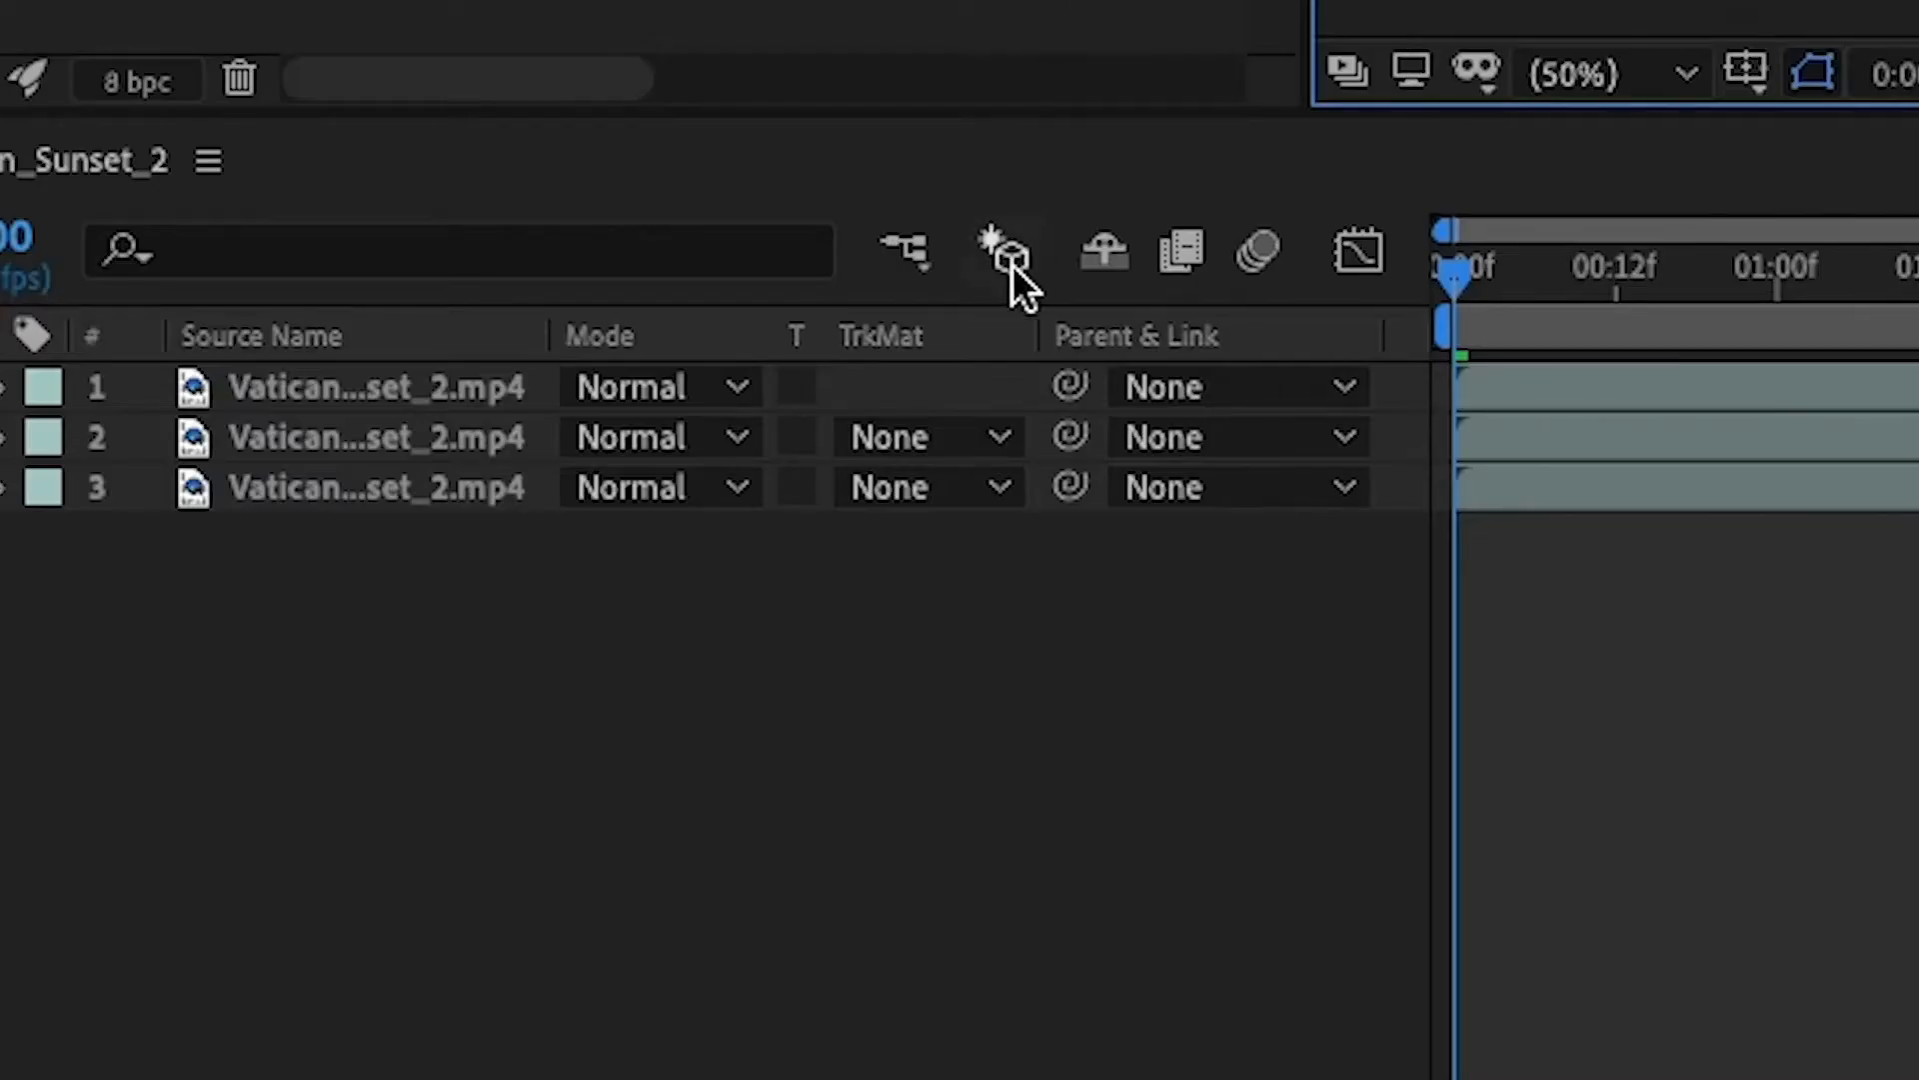
{"action": "mouse_move", "coordinate": [747, 478]}
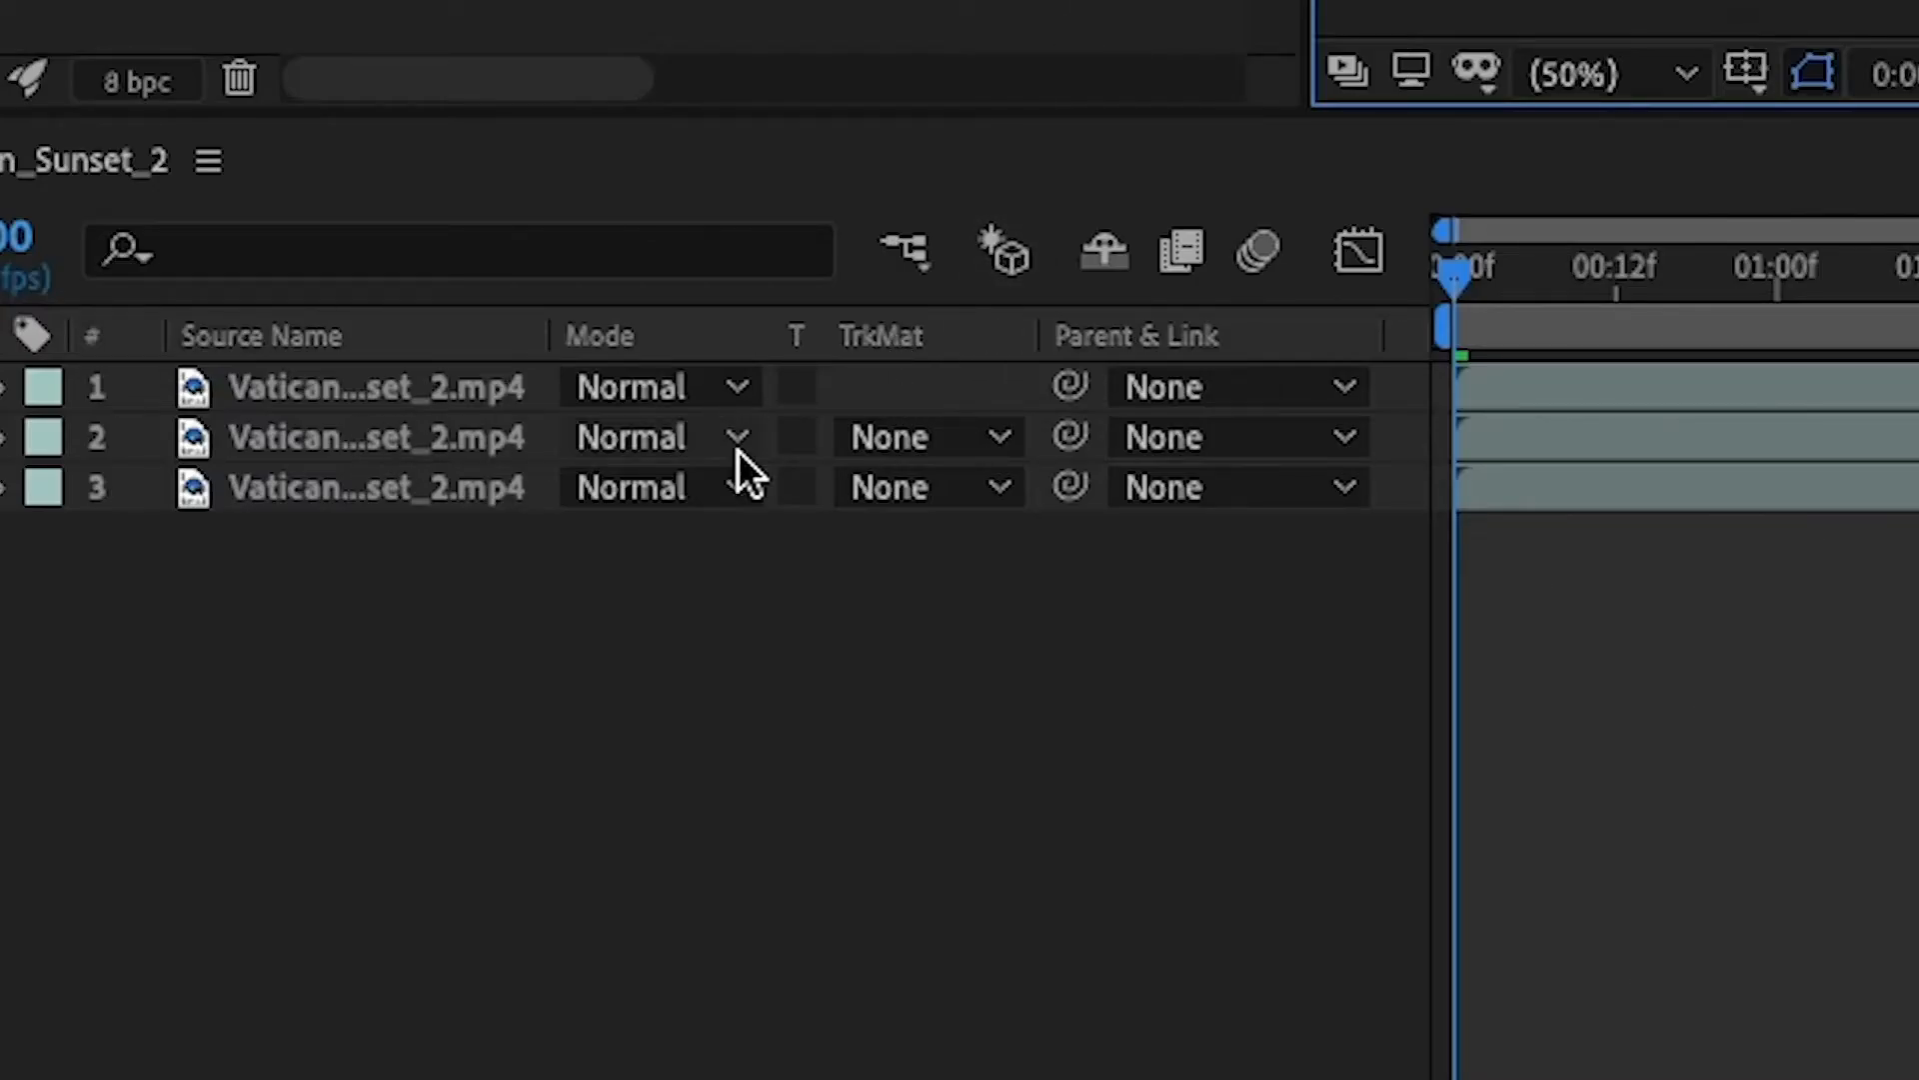
Show layer 2's track matte choices to pick Luma Inverted Matte.
{"action": "left_click", "coordinate": [931, 437]}
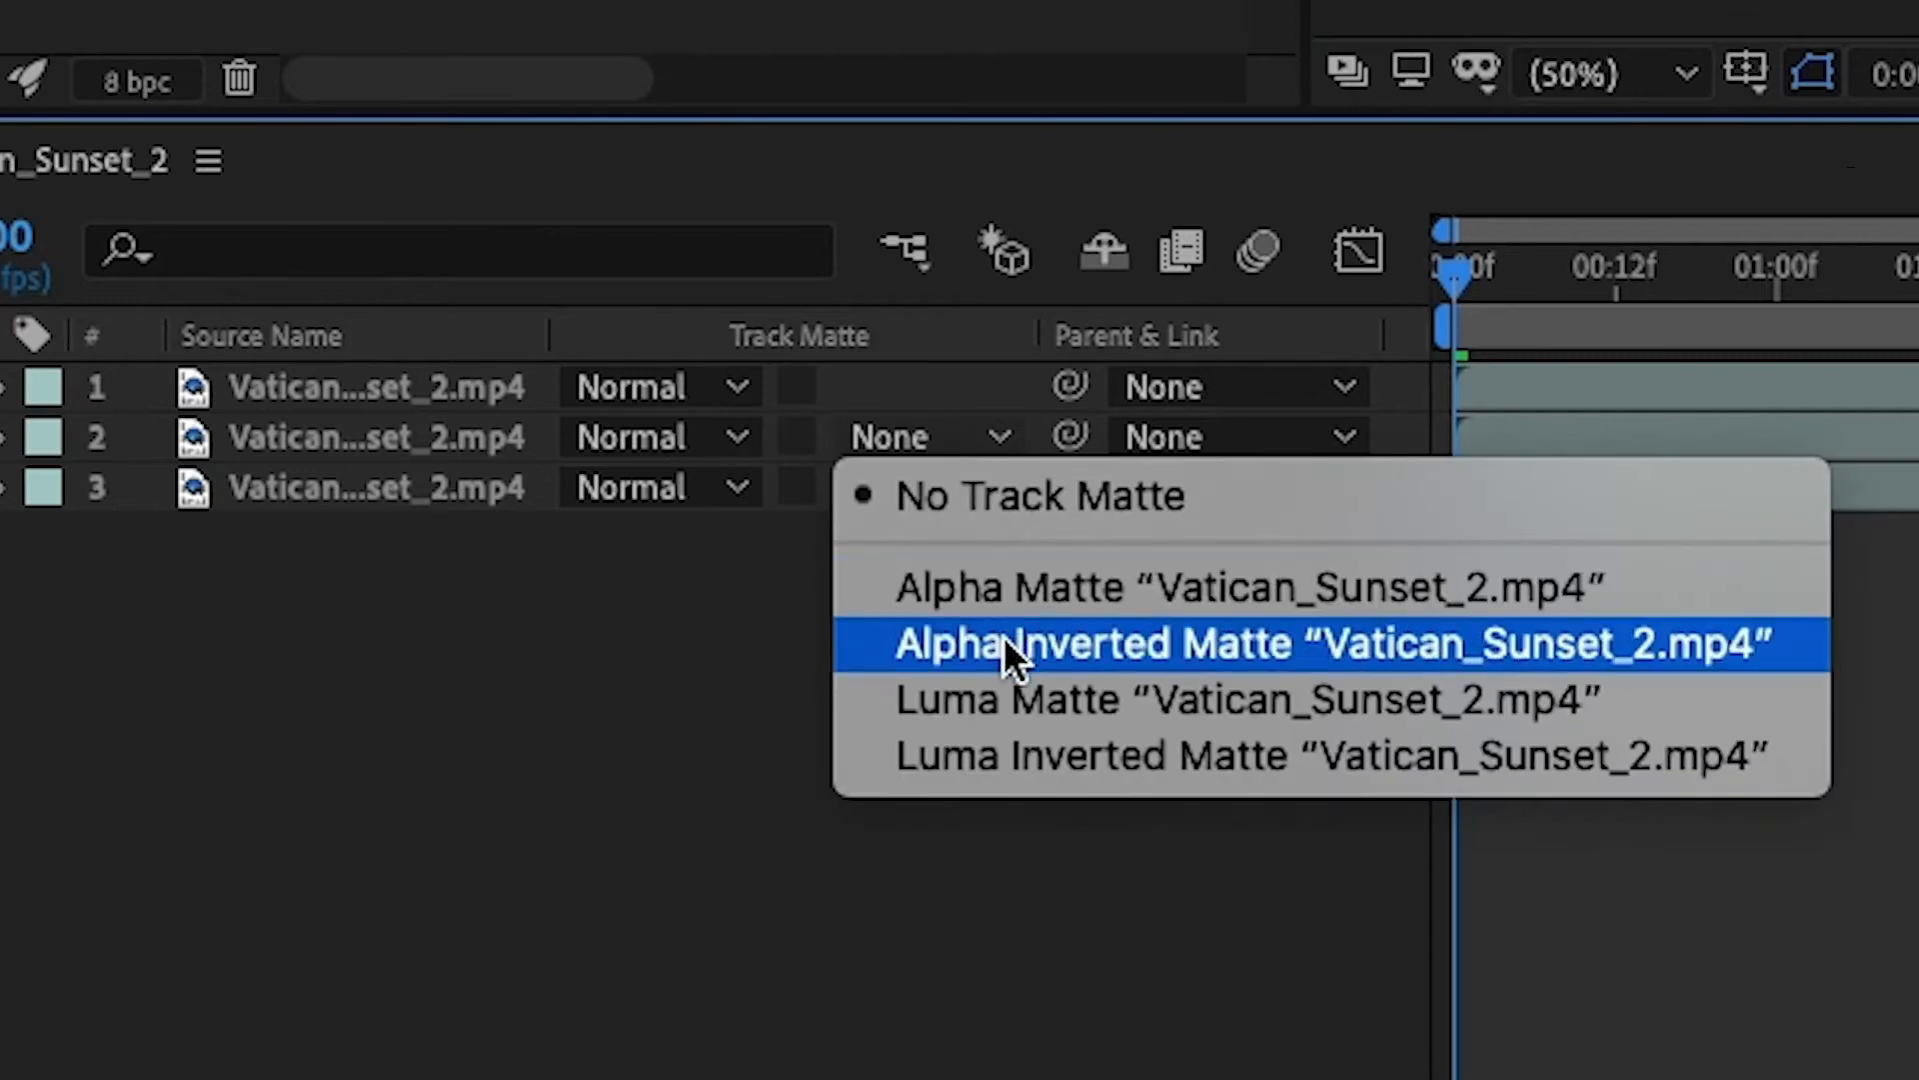
{"action": "mouse_move", "coordinate": [1021, 756]}
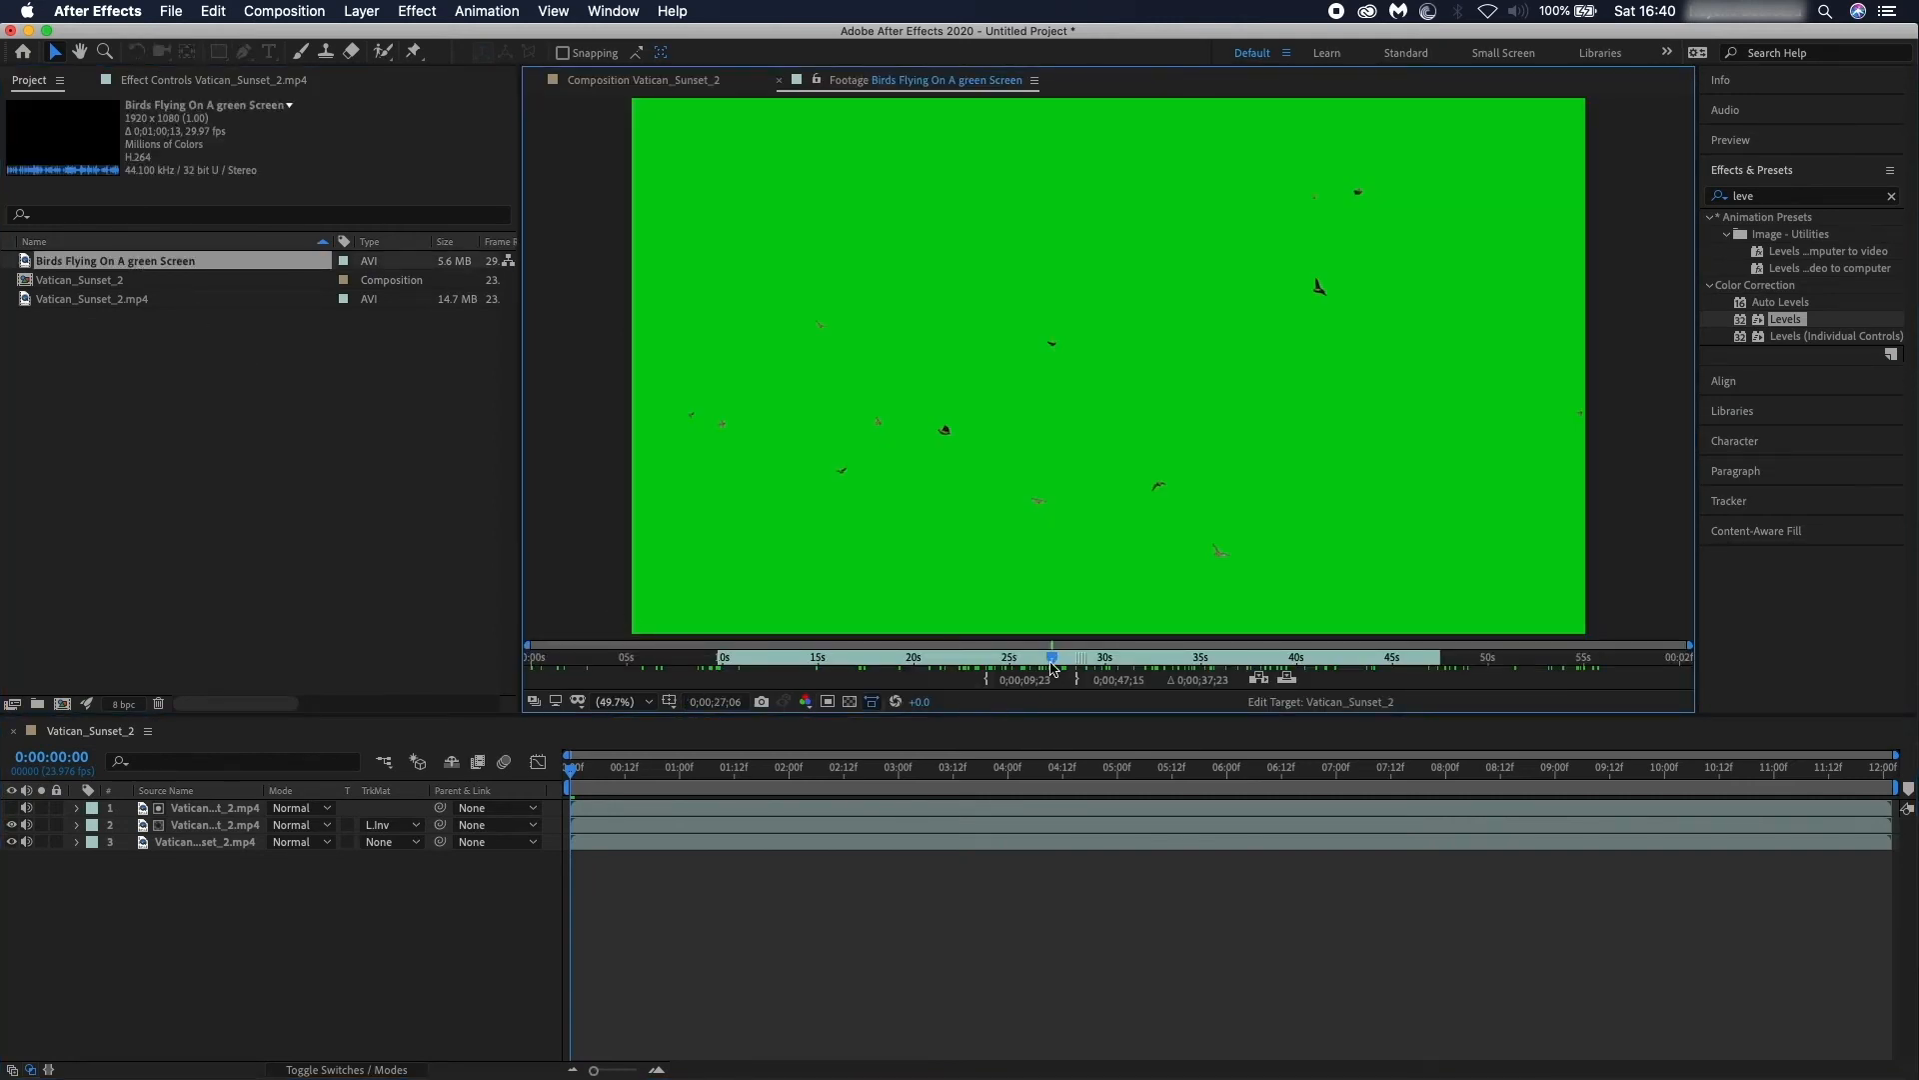
Add the Birds Flying On A Green Screen clip to the timeline as layer 3.
{"action": "left_click_drag", "start_coordinate": [1051, 658], "coordinate": [1212, 657]}
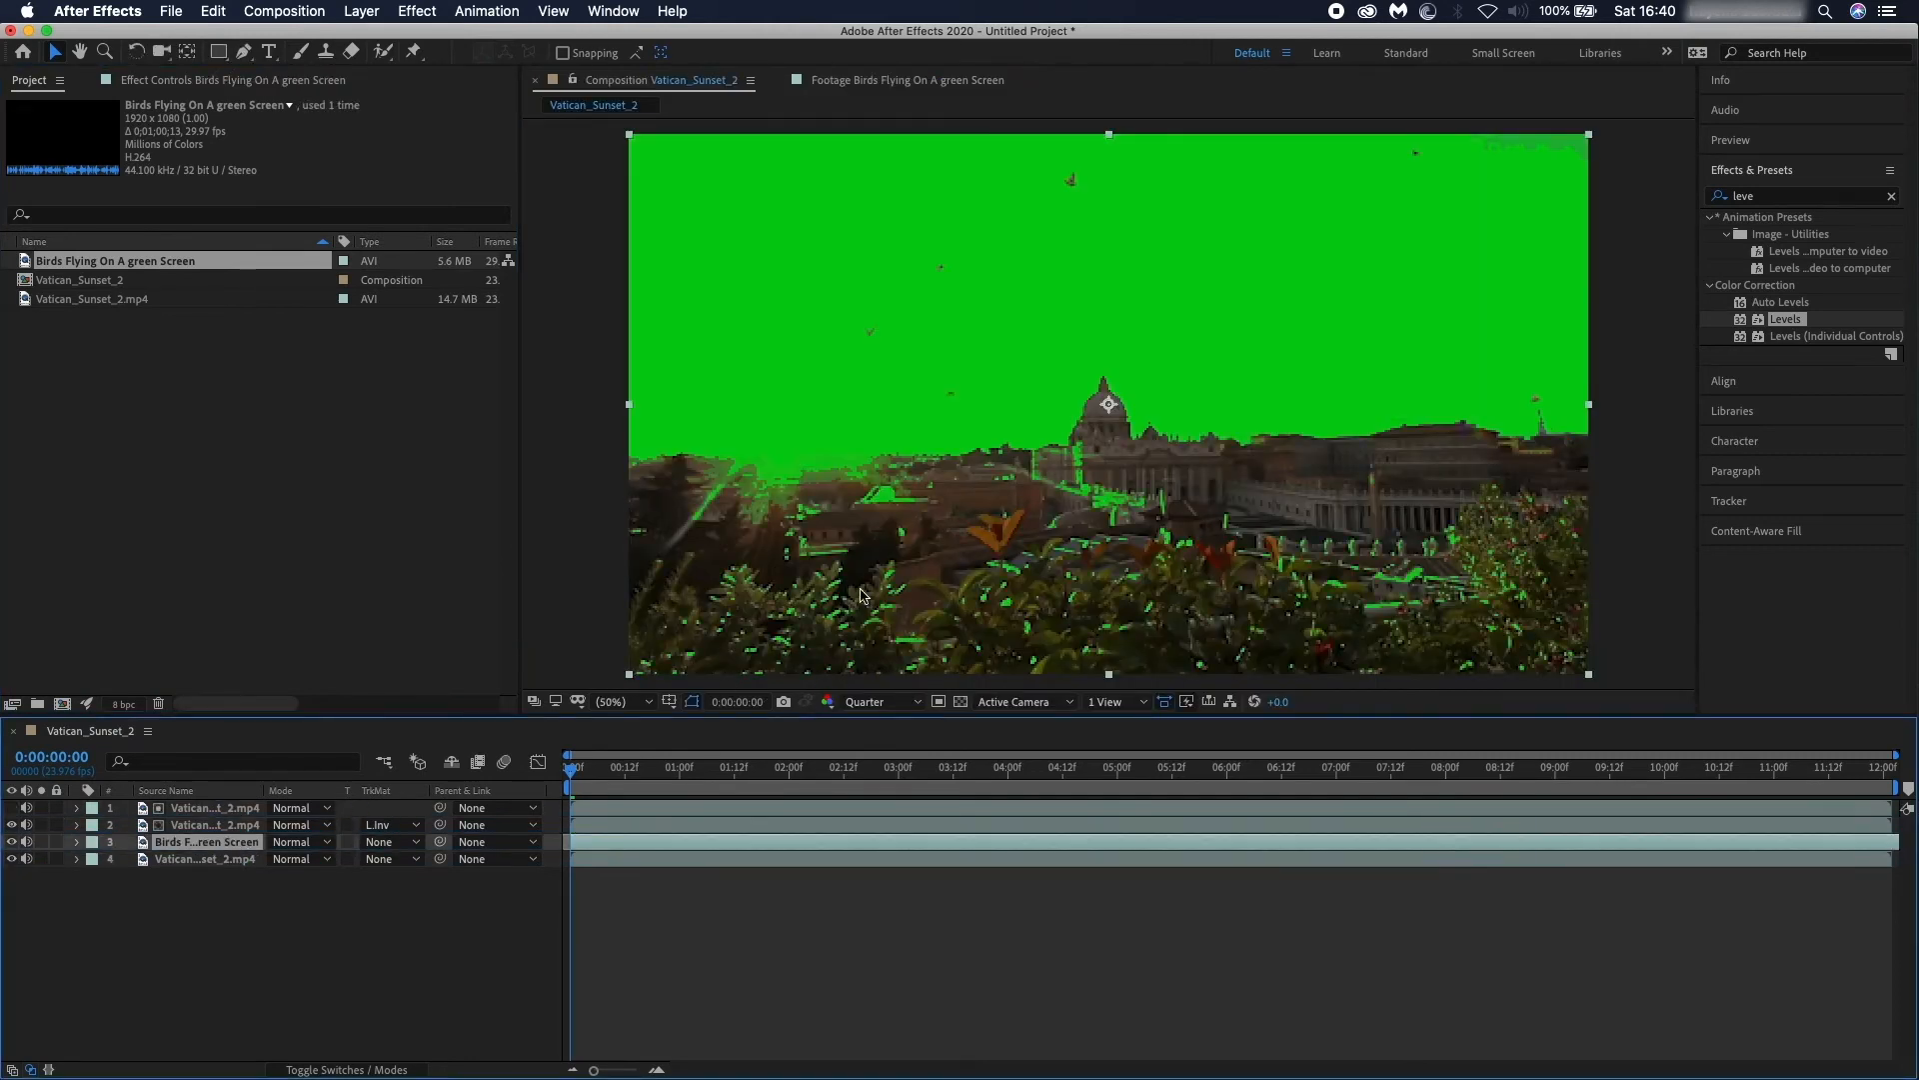
{"action": "mouse_move", "coordinate": [1151, 514]}
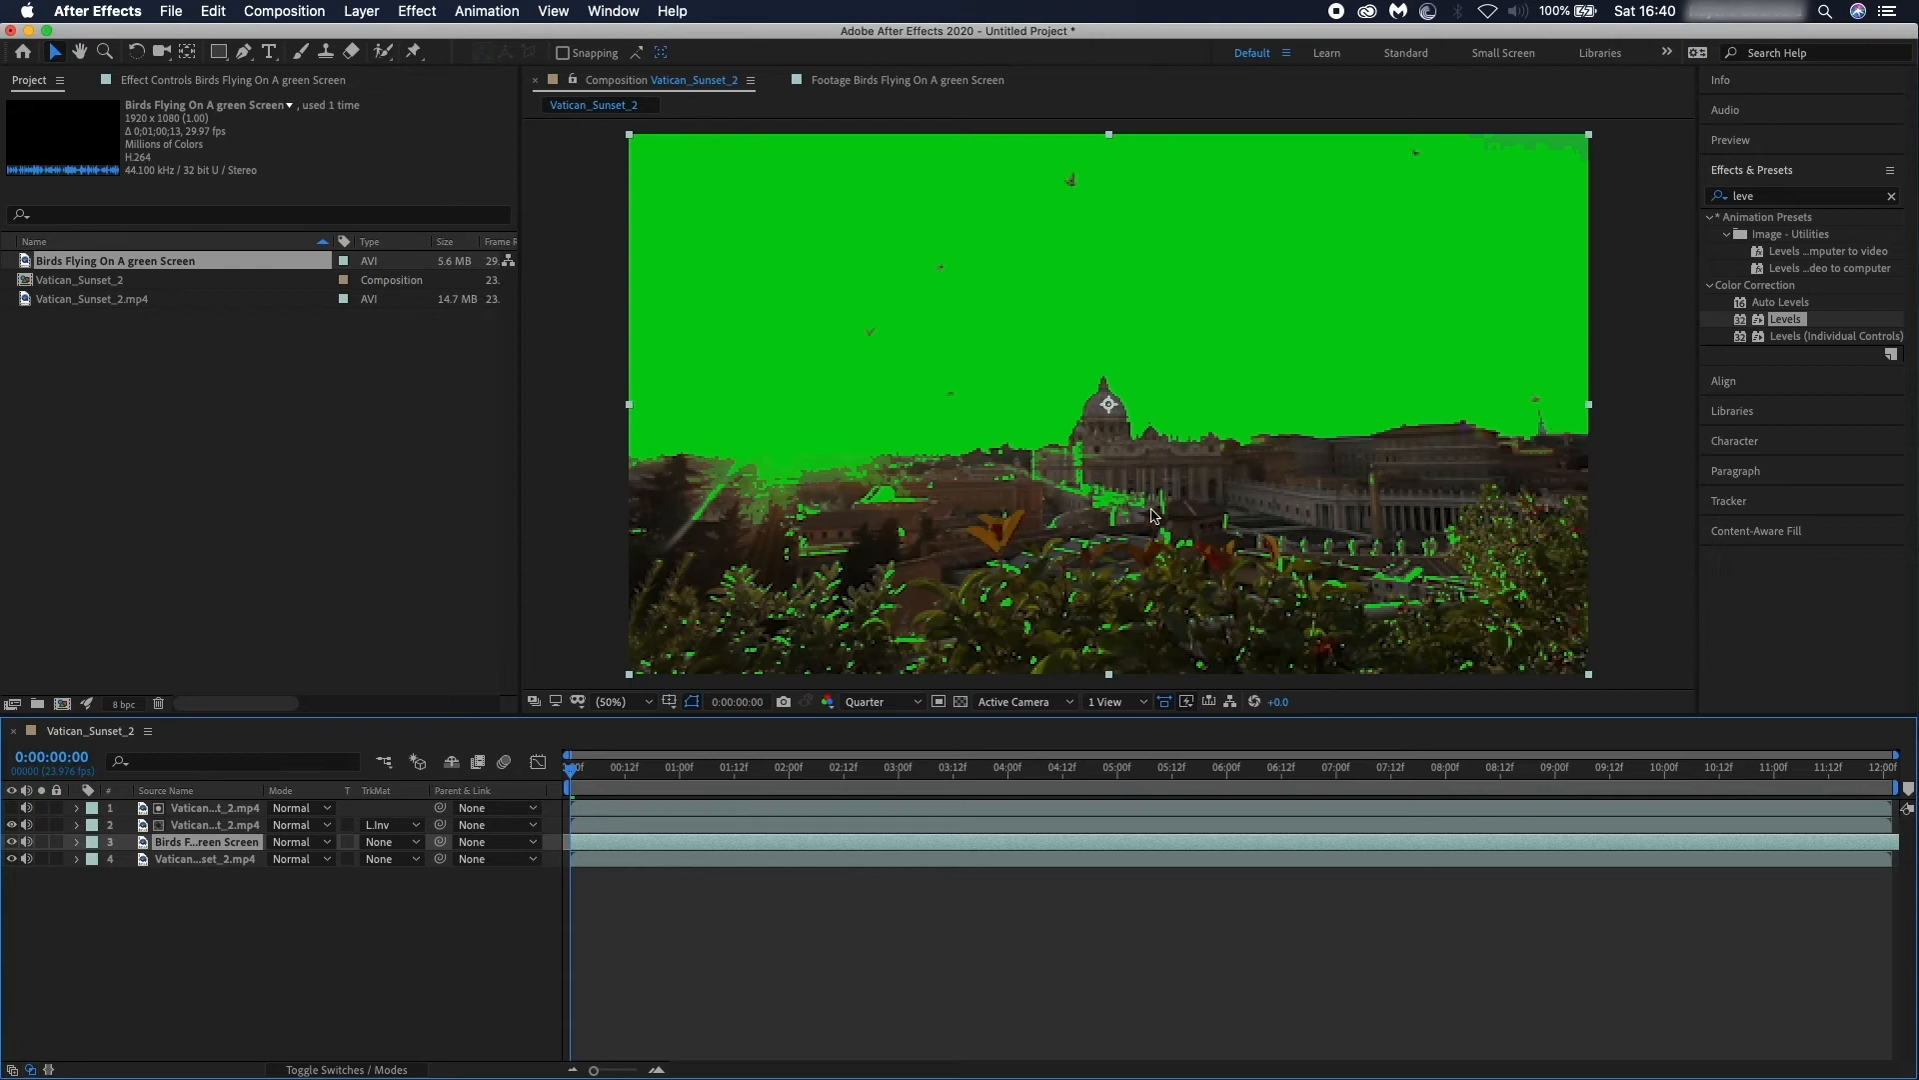
{"action": "mouse_move", "coordinate": [1694, 413]}
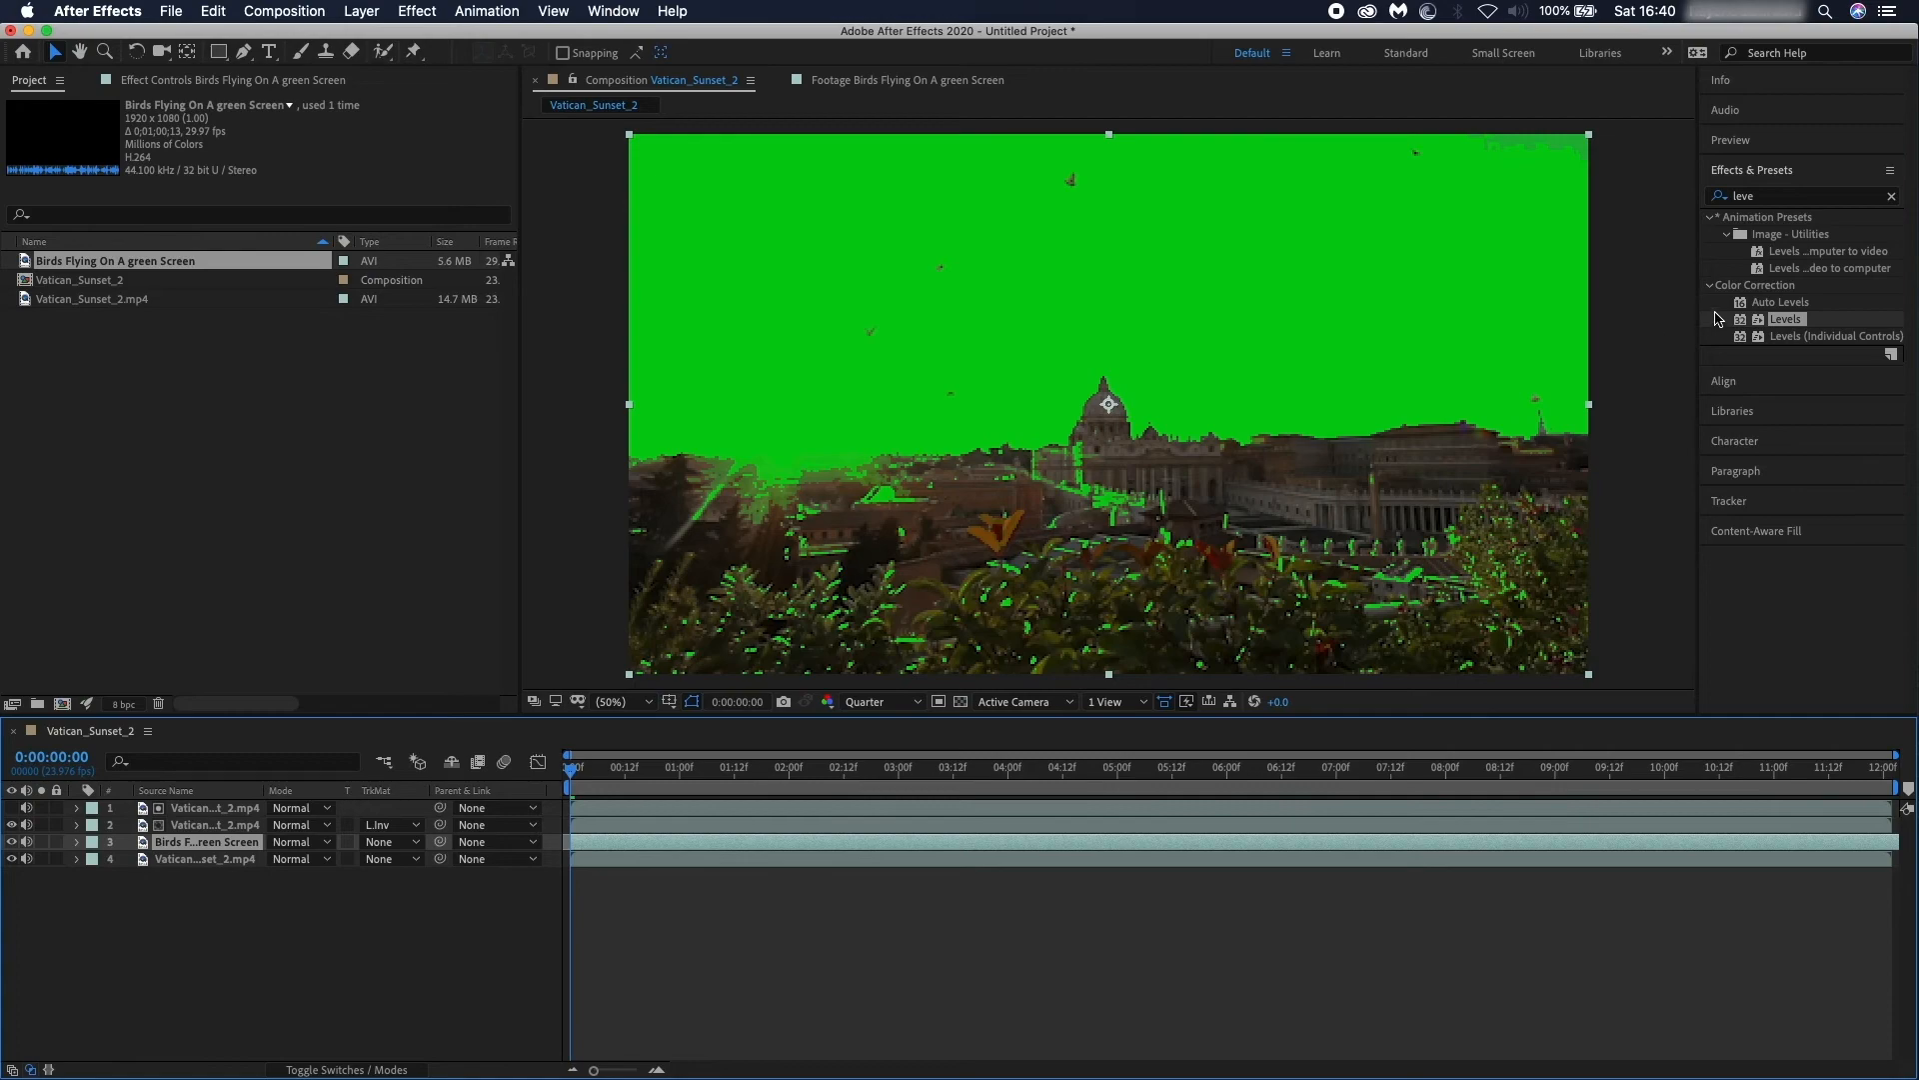
Apply Keylight (1.2) to the birds layer to remove the green screen.
{"action": "type", "text": "keyligh"}
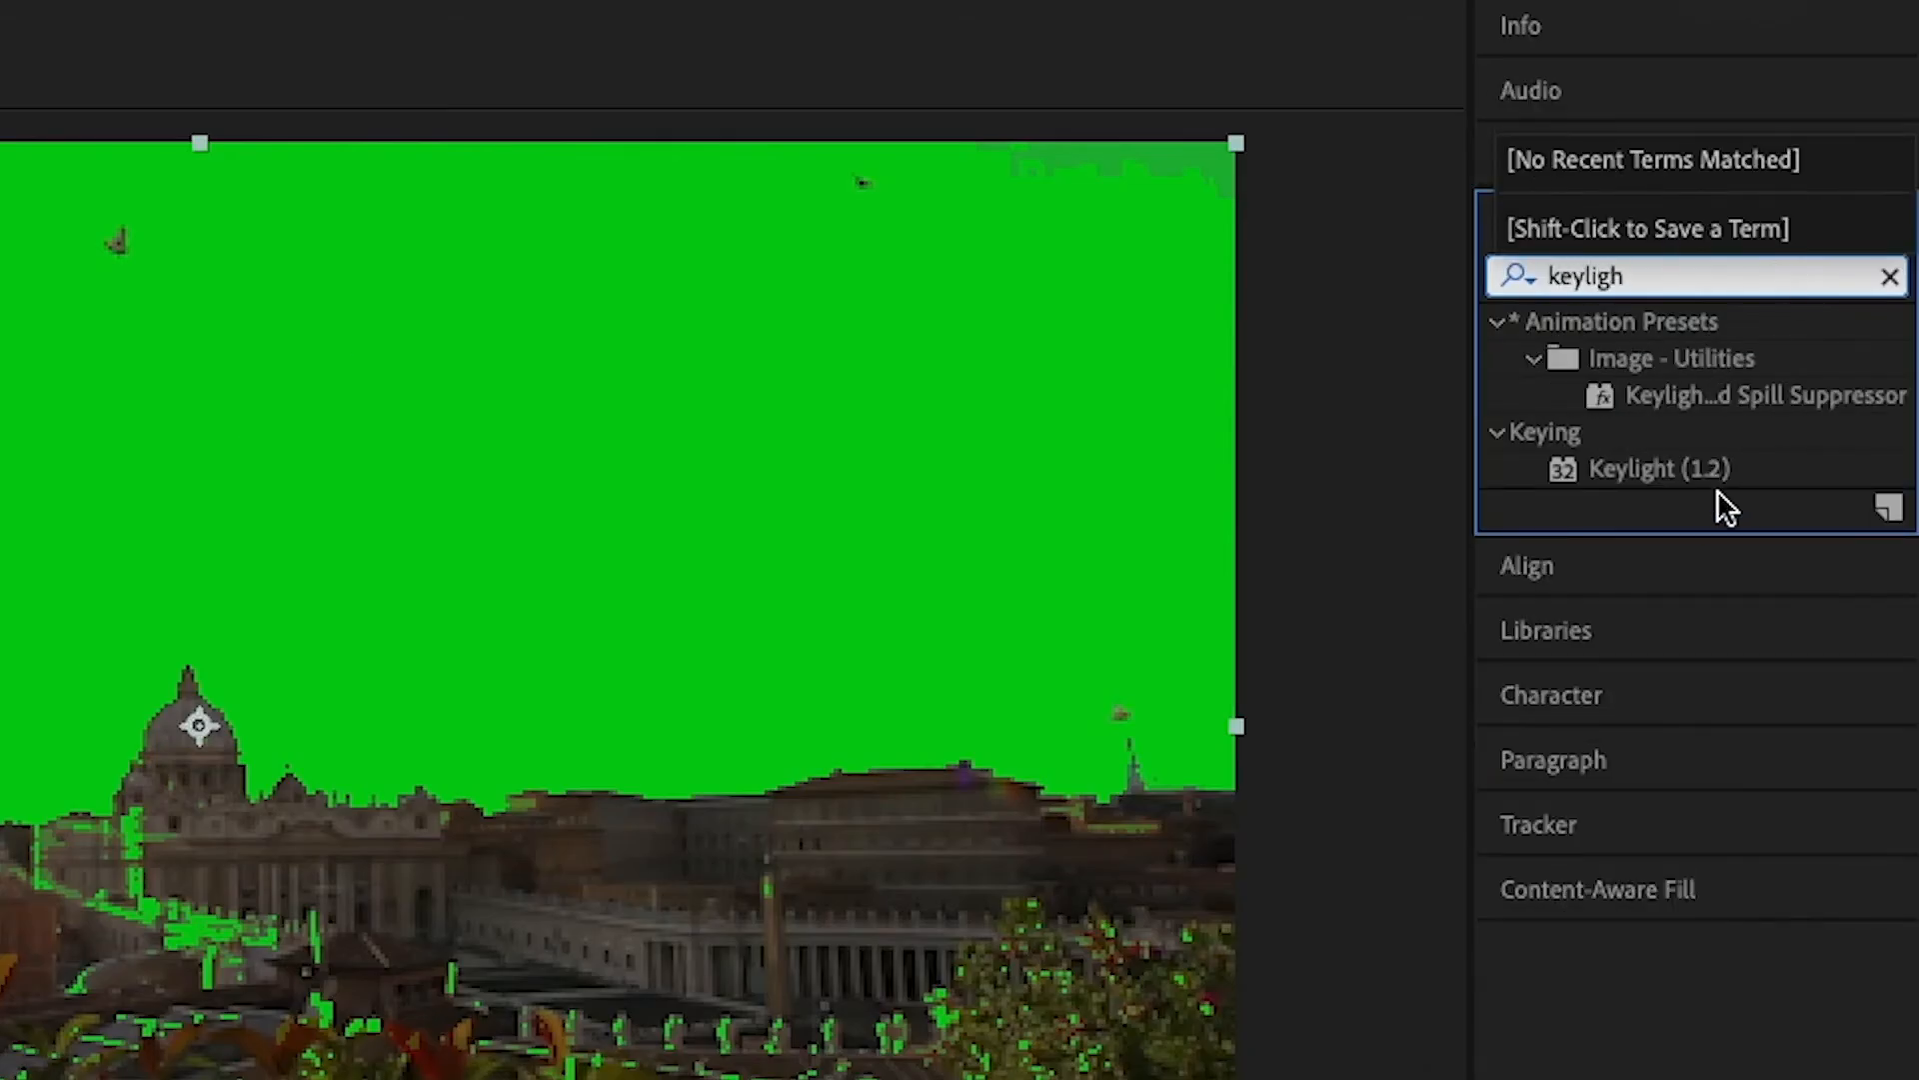
{"action": "left_click", "coordinate": [1659, 468]}
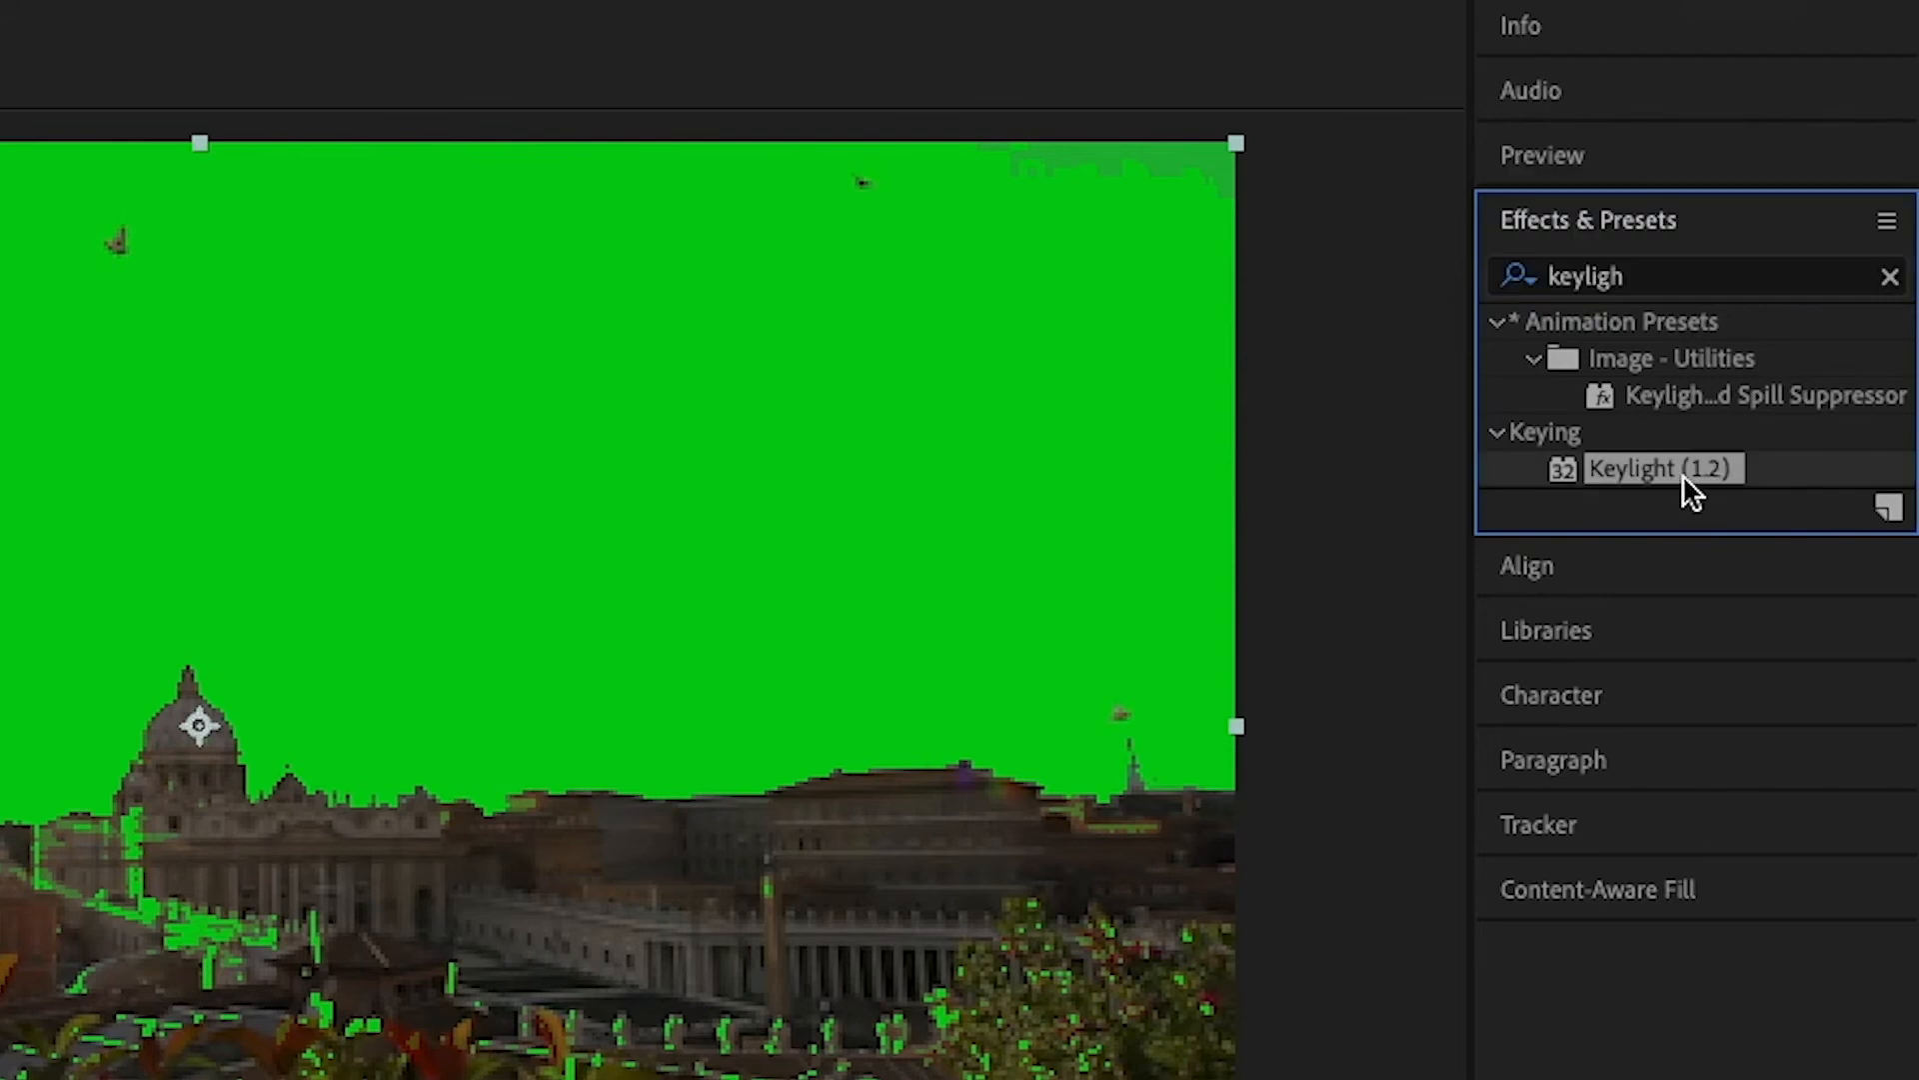
{"action": "left_click_drag", "start_coordinate": [1661, 468], "coordinate": [1041, 643]}
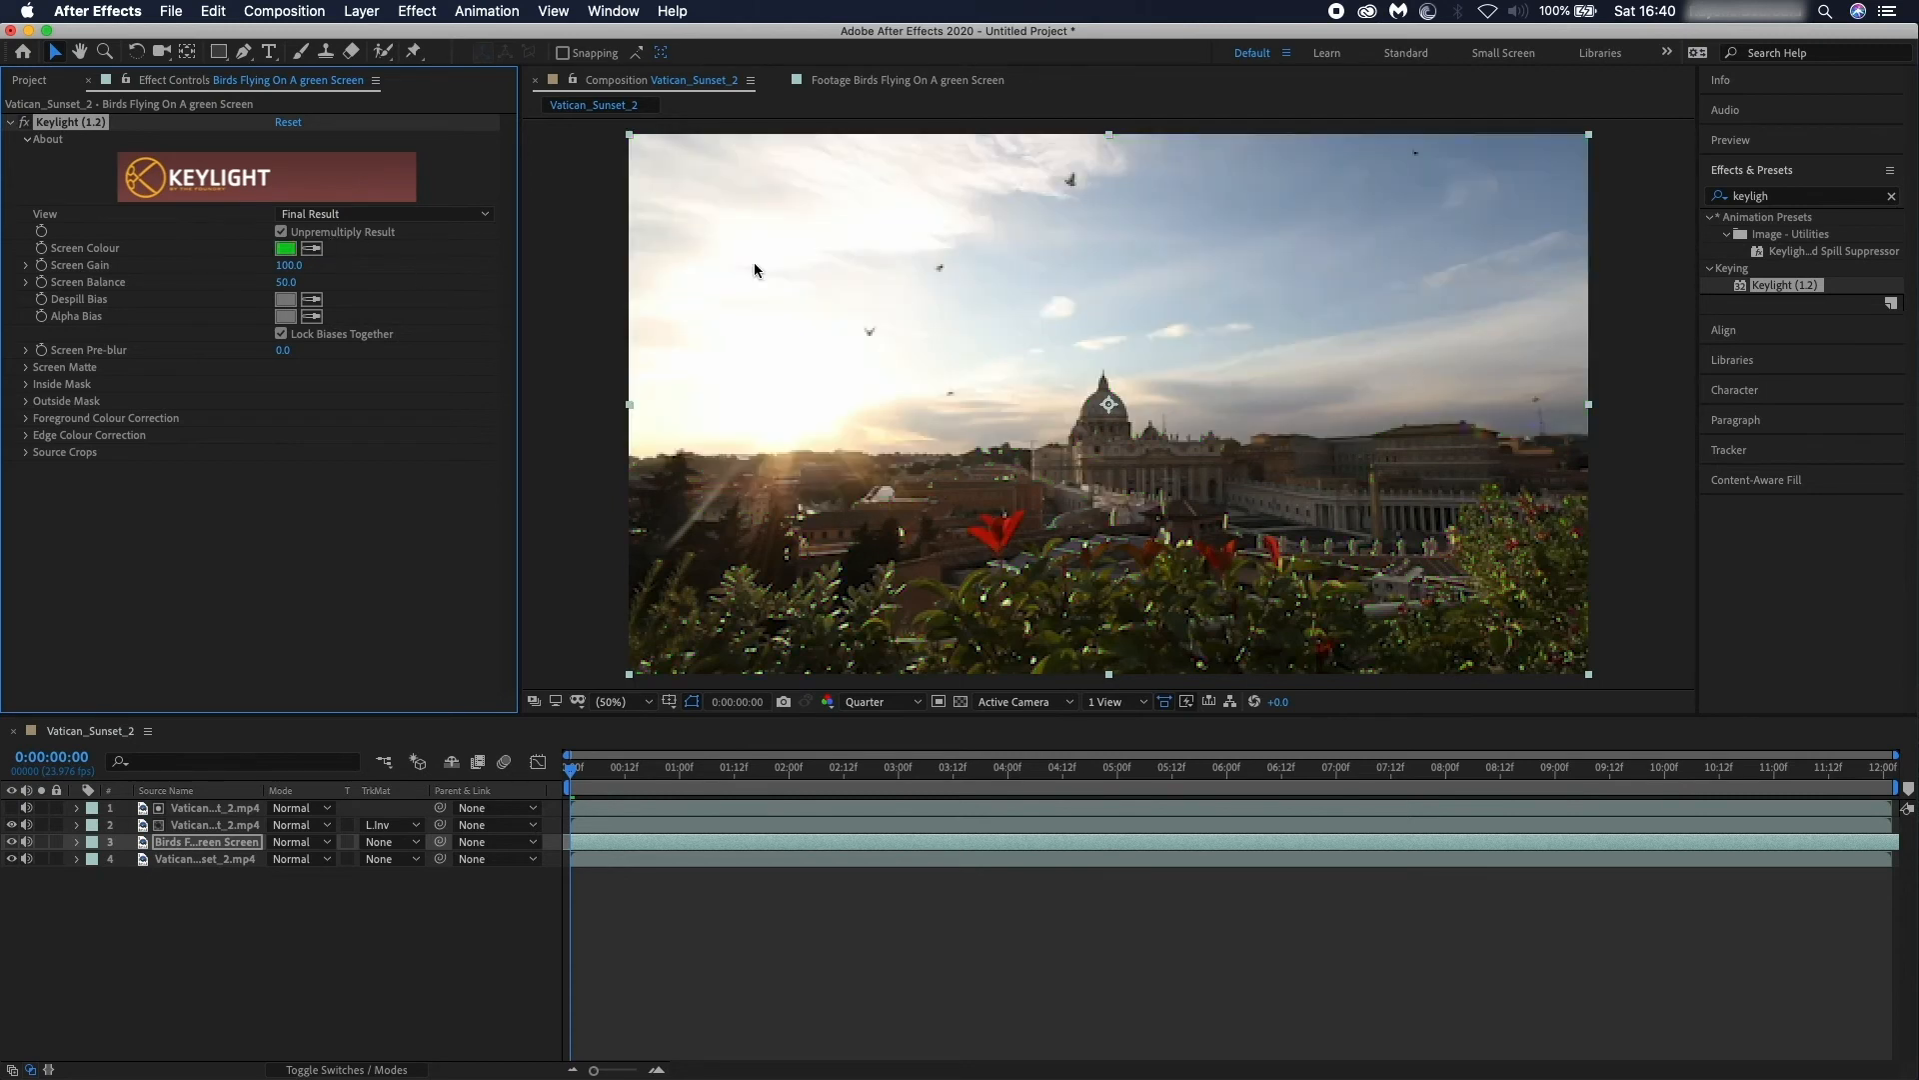
{"action": "mouse_move", "coordinate": [573, 766]}
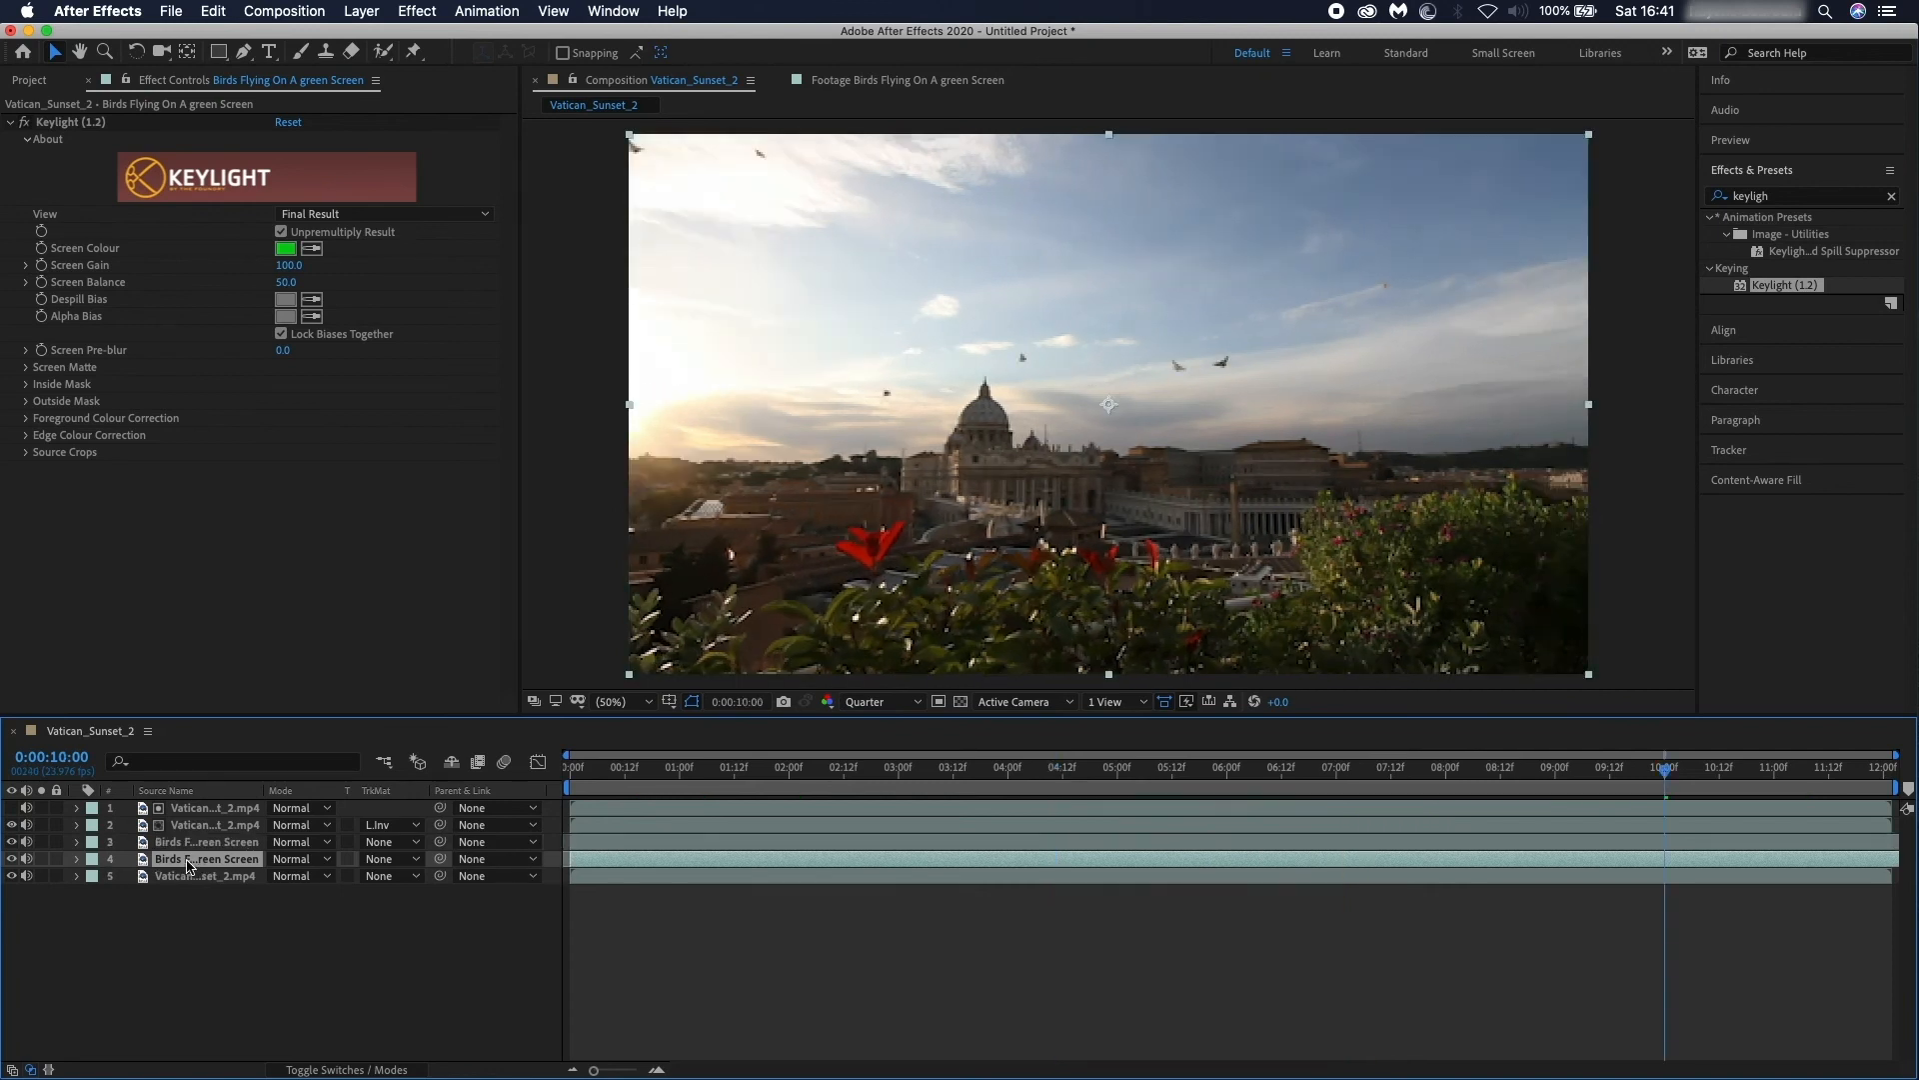
Scrub layer 4's Transform Position to move the duplicate birds sideways.
{"action": "left_click", "coordinate": [75, 857]}
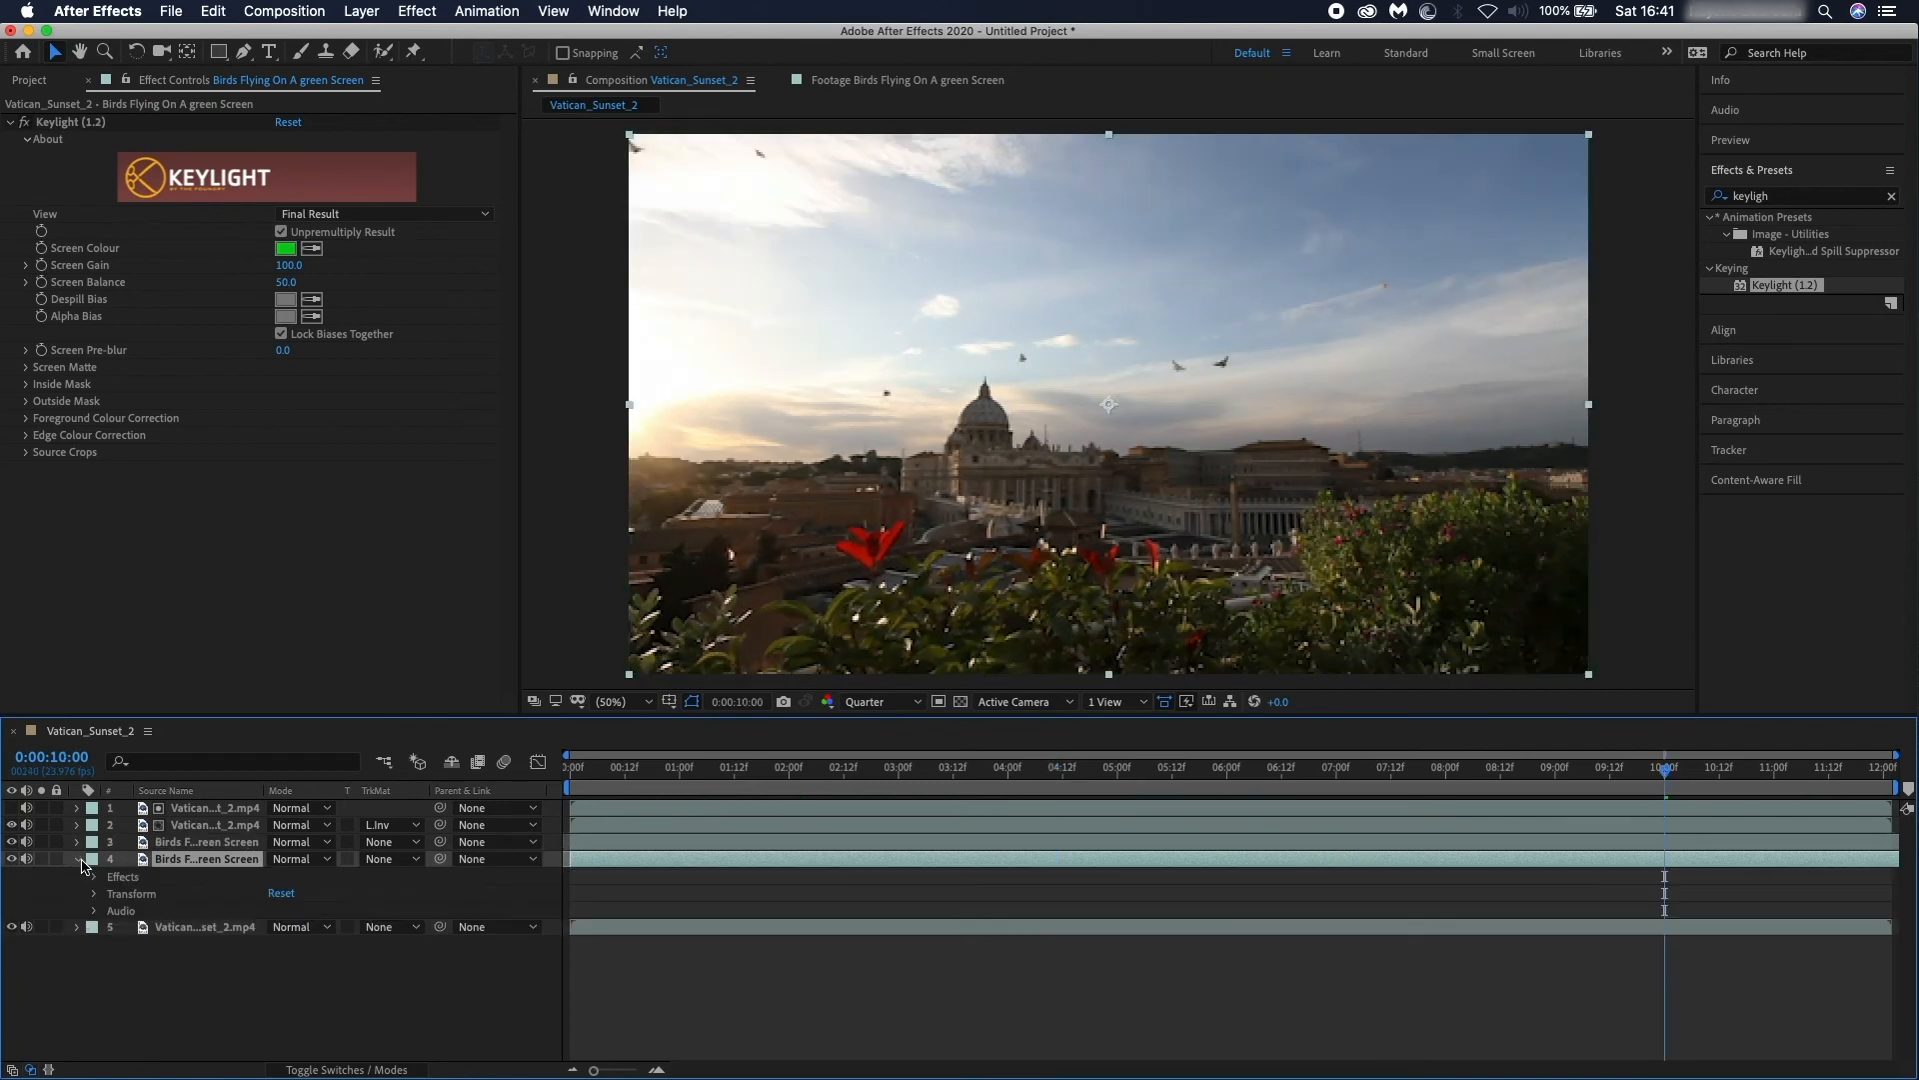
{"action": "left_click", "coordinate": [93, 893]}
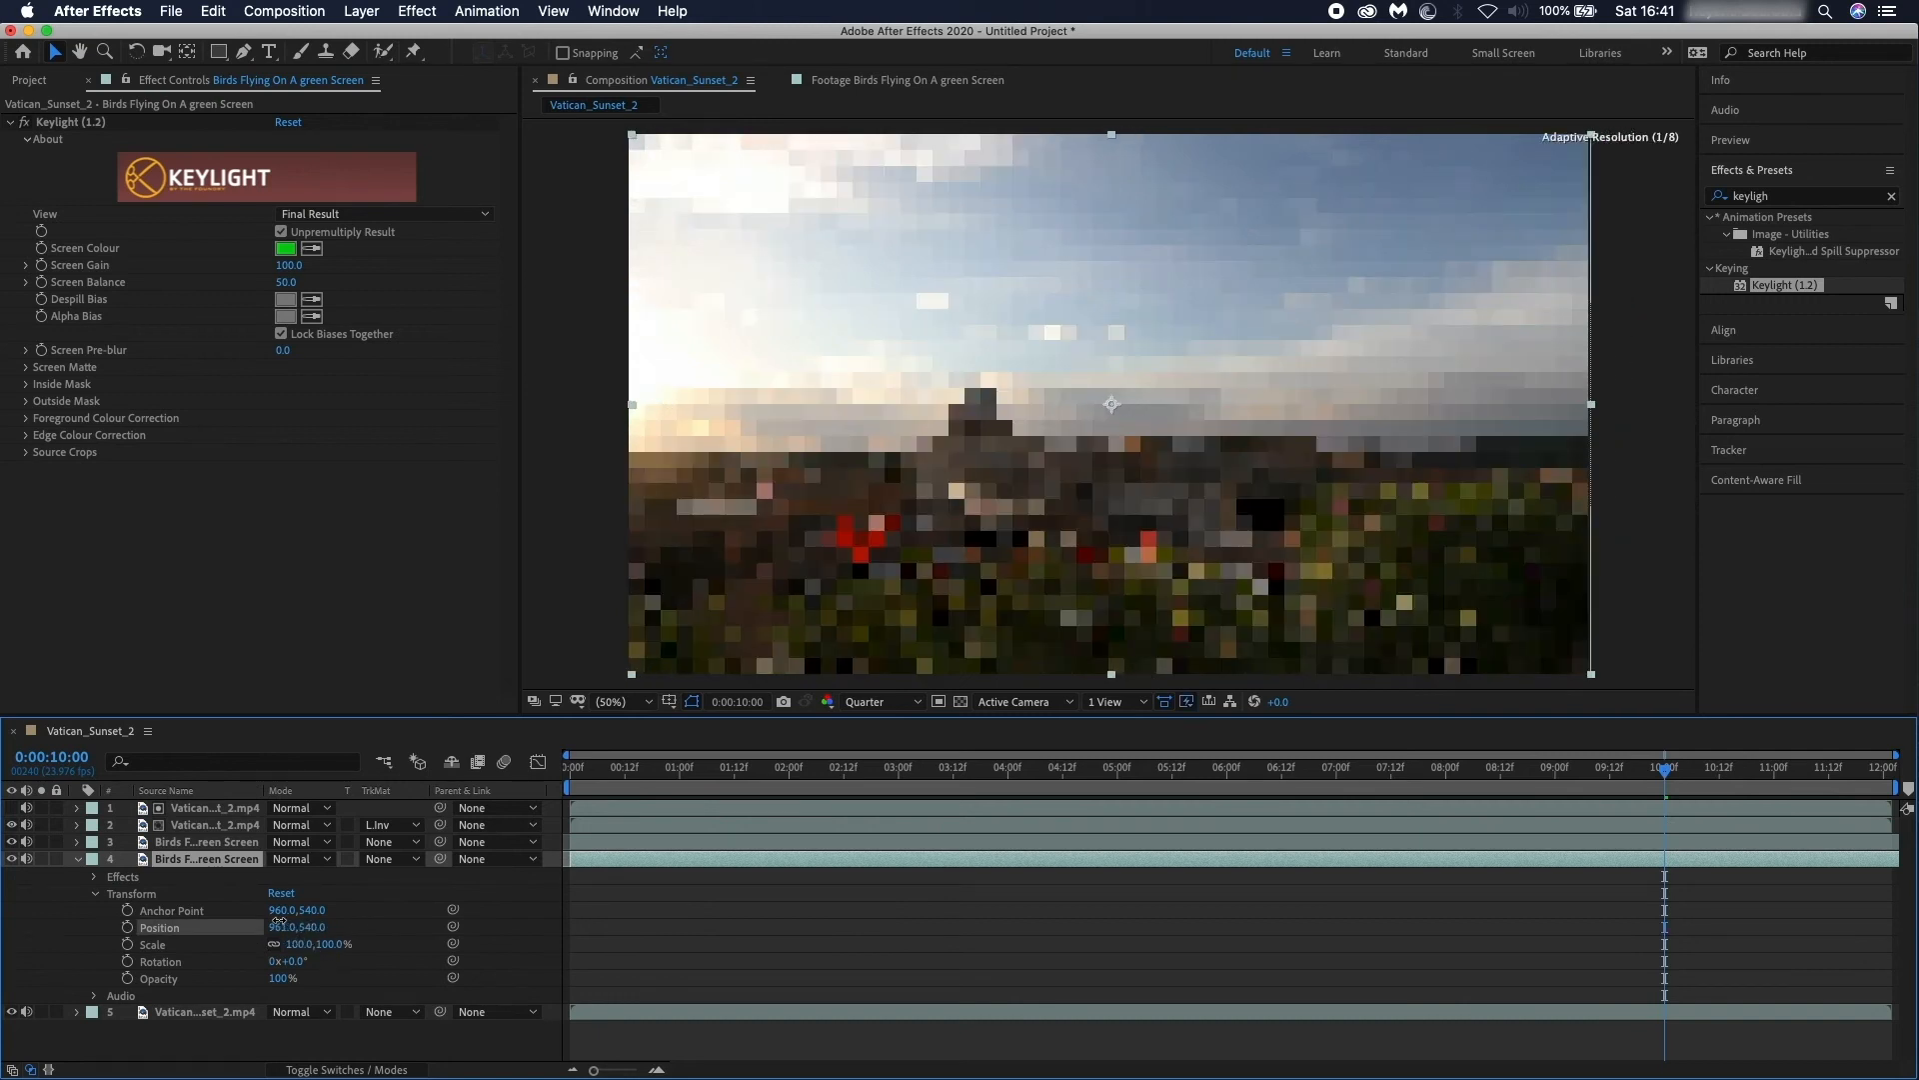
{"action": "left_click_drag", "start_coordinate": [1110, 404], "coordinate": [1184, 403]}
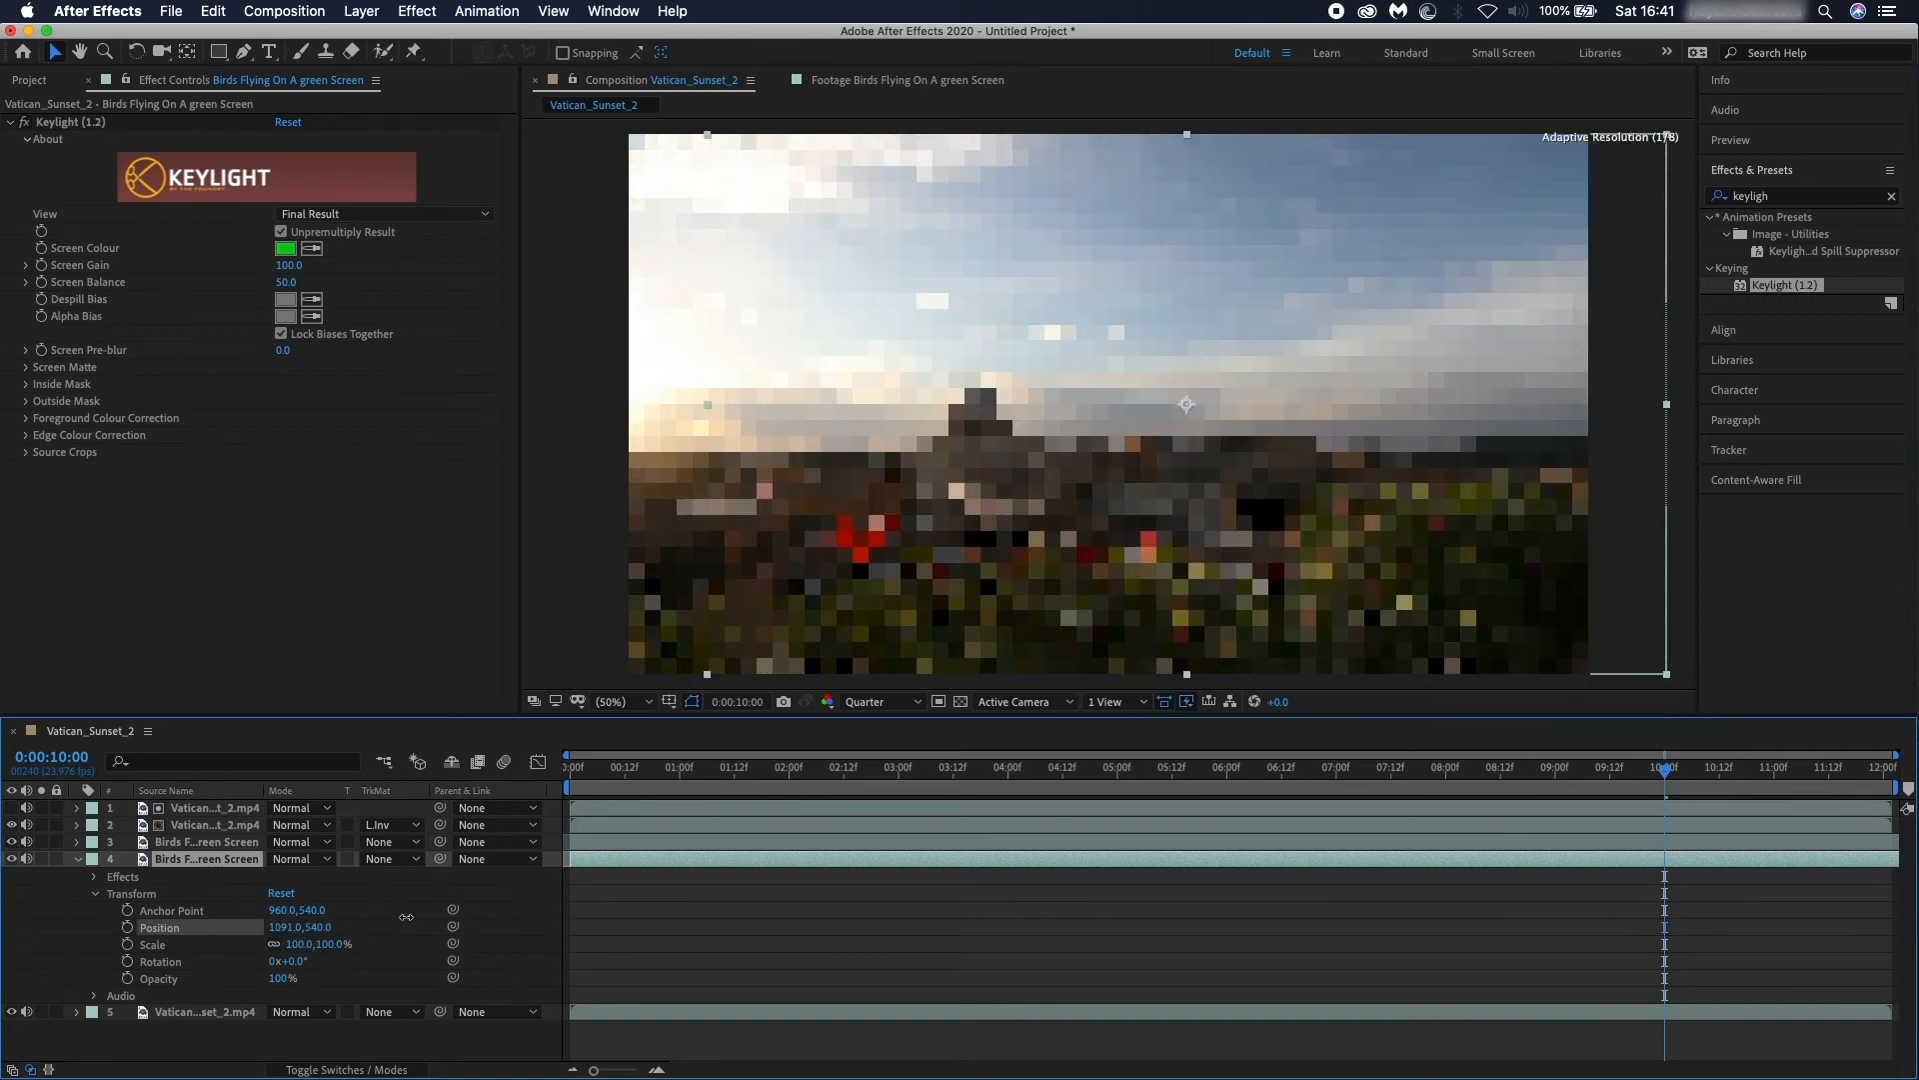
{"action": "left_click_drag", "start_coordinate": [1185, 404], "coordinate": [1085, 407]}
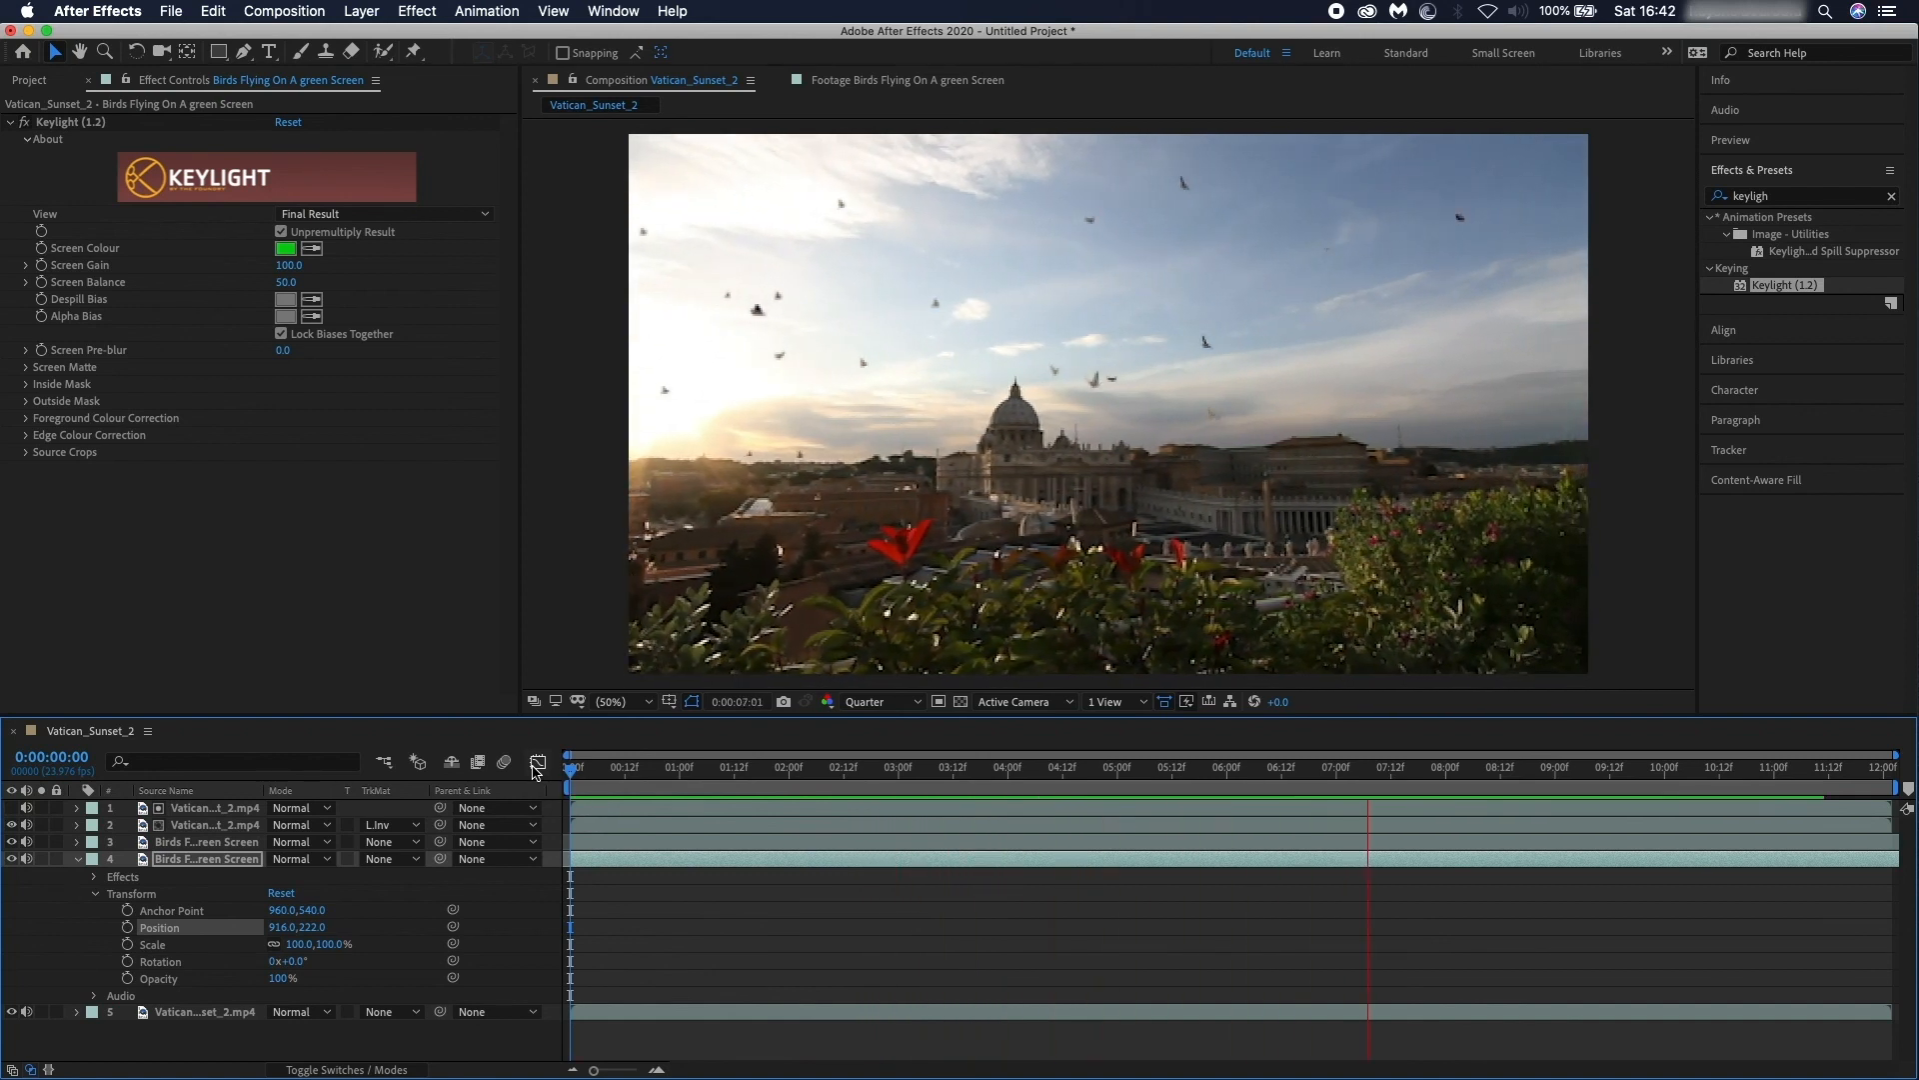
Play back the composite of birds flying over the Vatican sunset.
{"action": "left_click", "coordinate": [1588, 766]}
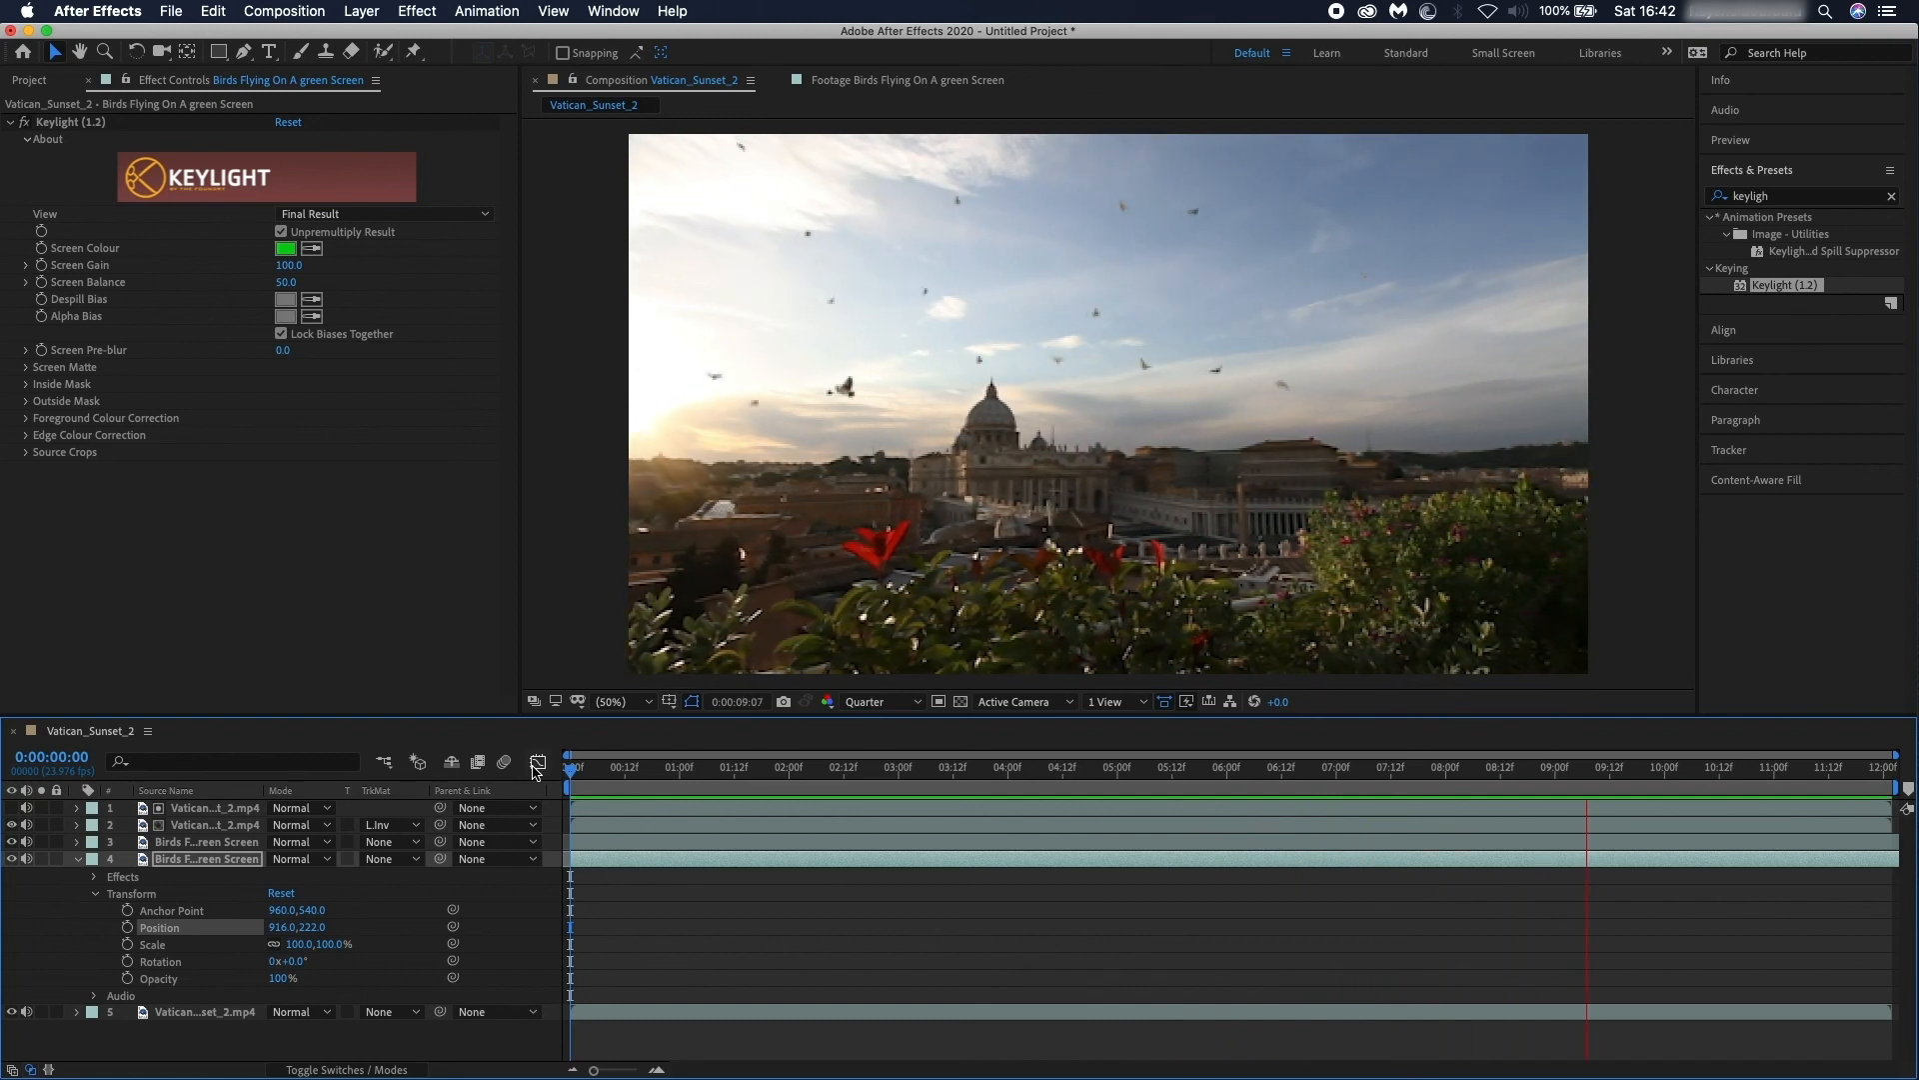